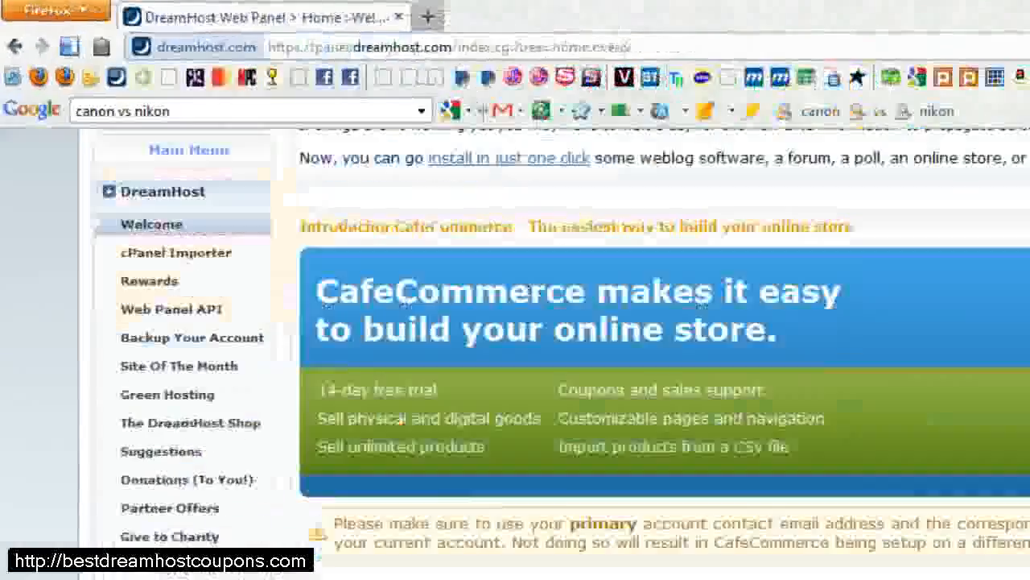
scroll(down, 3)
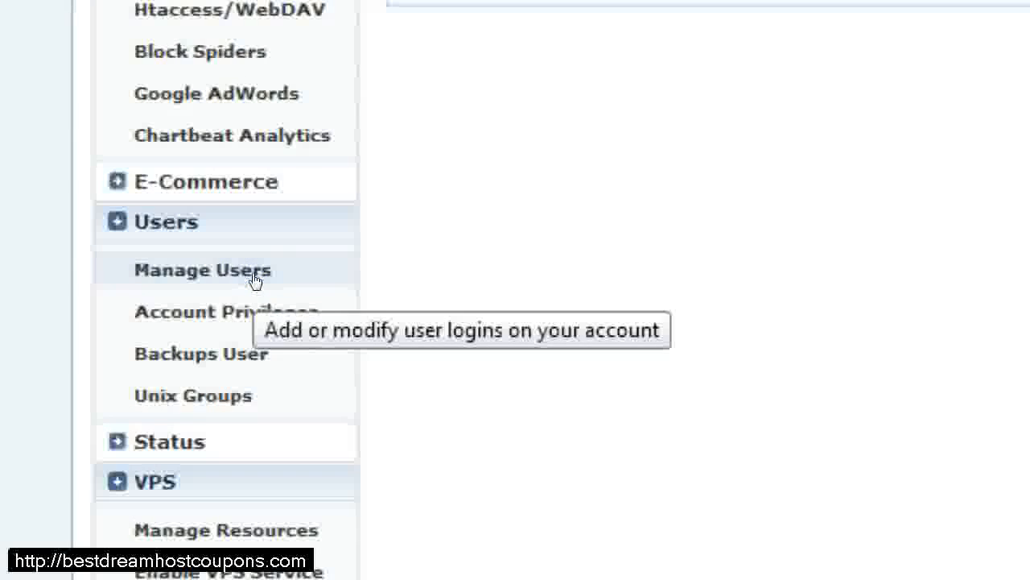
click(203, 271)
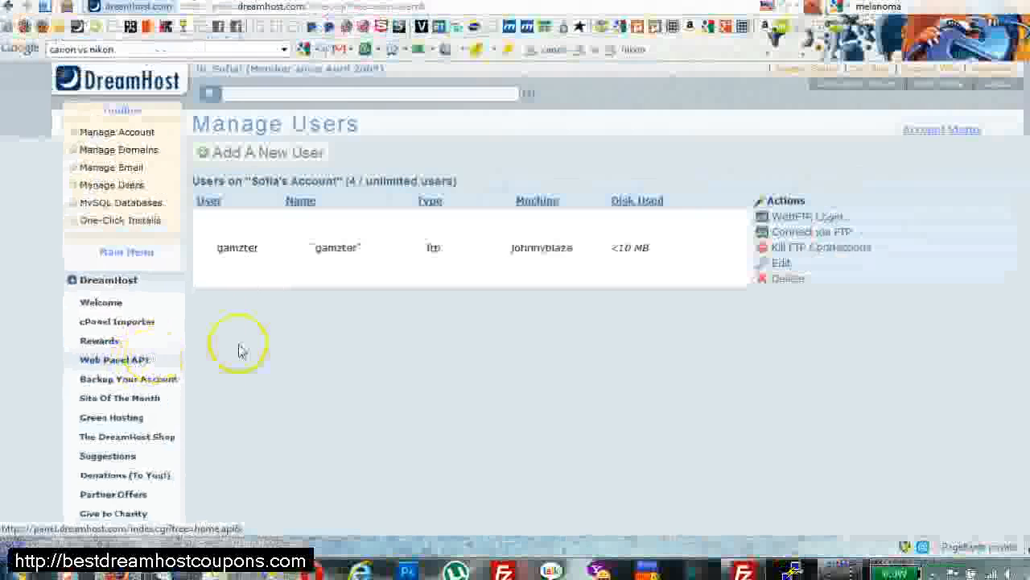
scroll(down, 3)
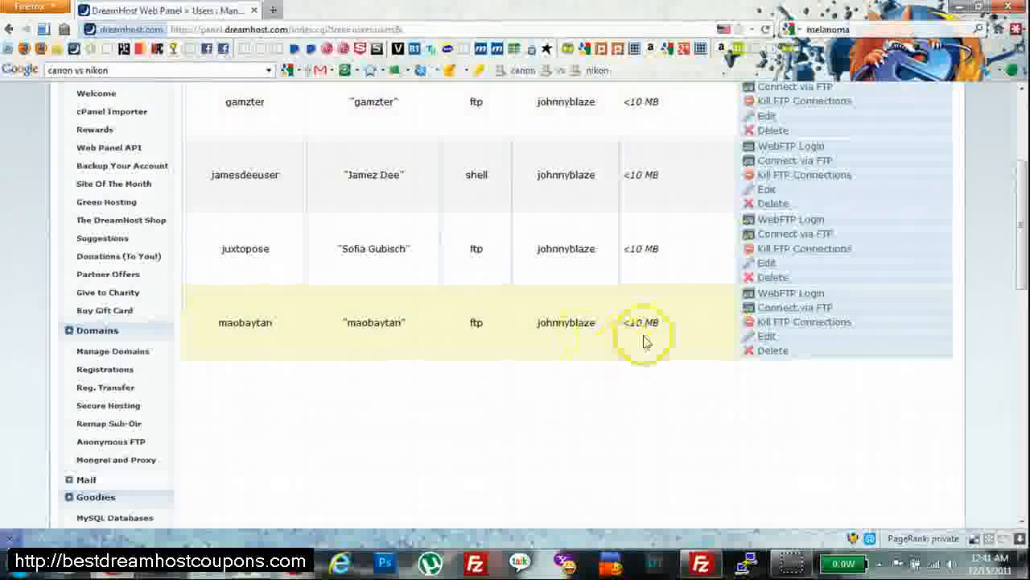
click(766, 337)
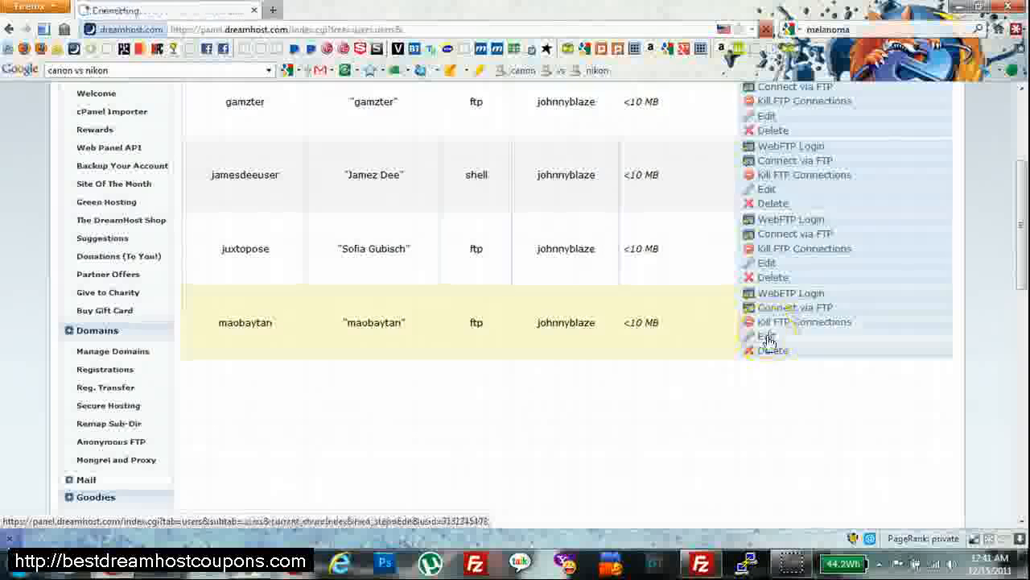
click(766, 336)
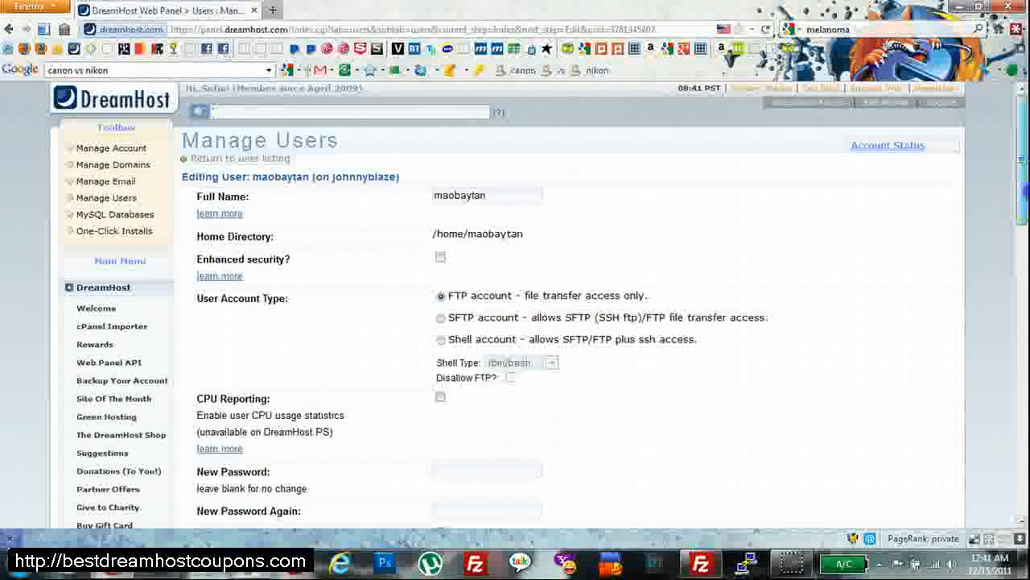
scroll(down, 3)
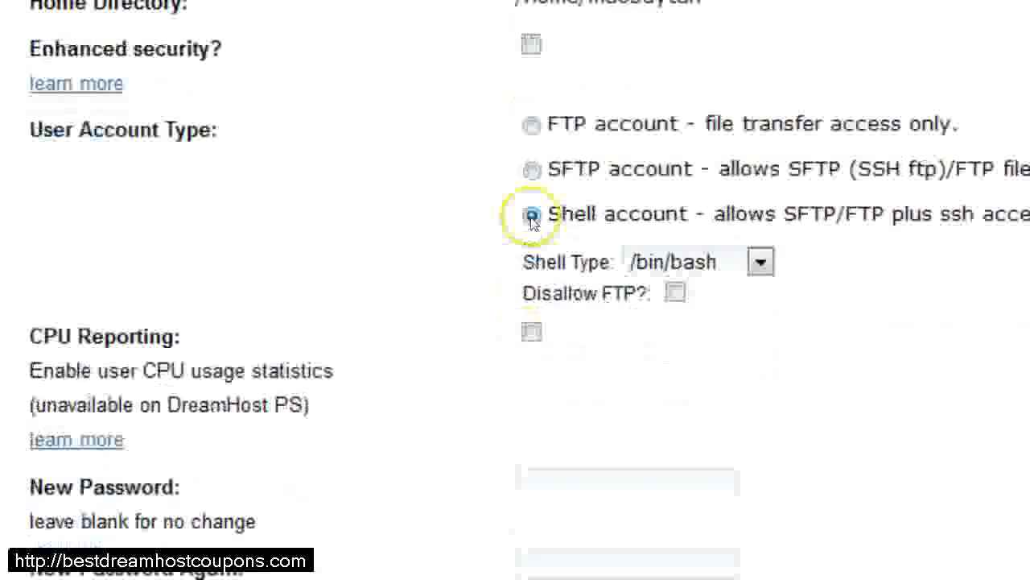
click(608, 525)
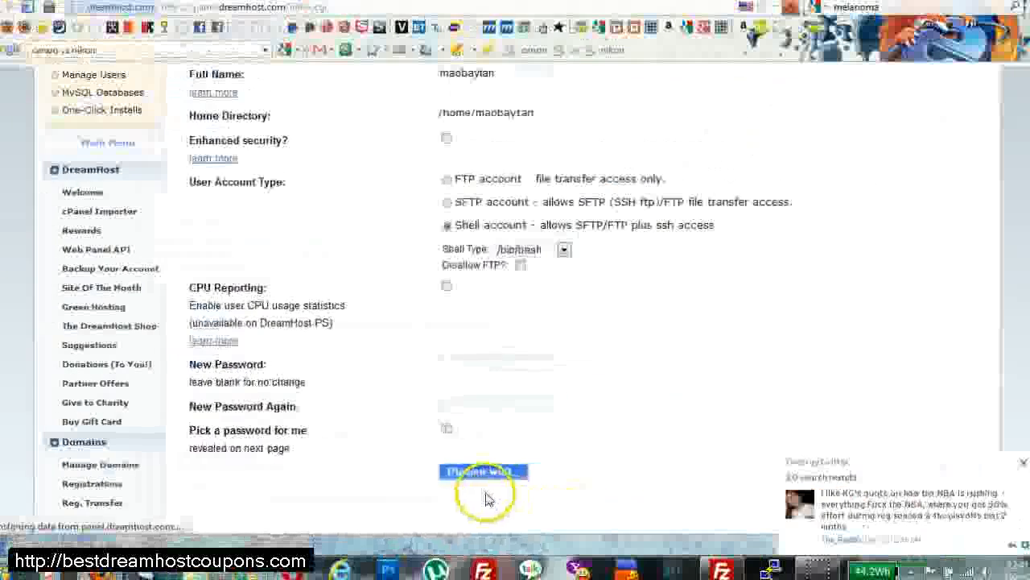
click(483, 470)
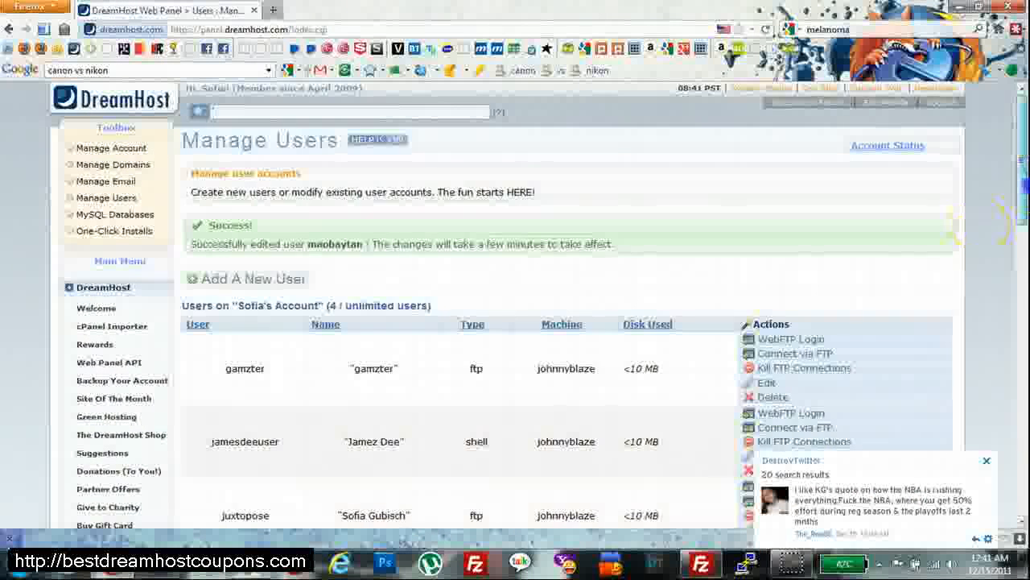
scroll(down, 3)
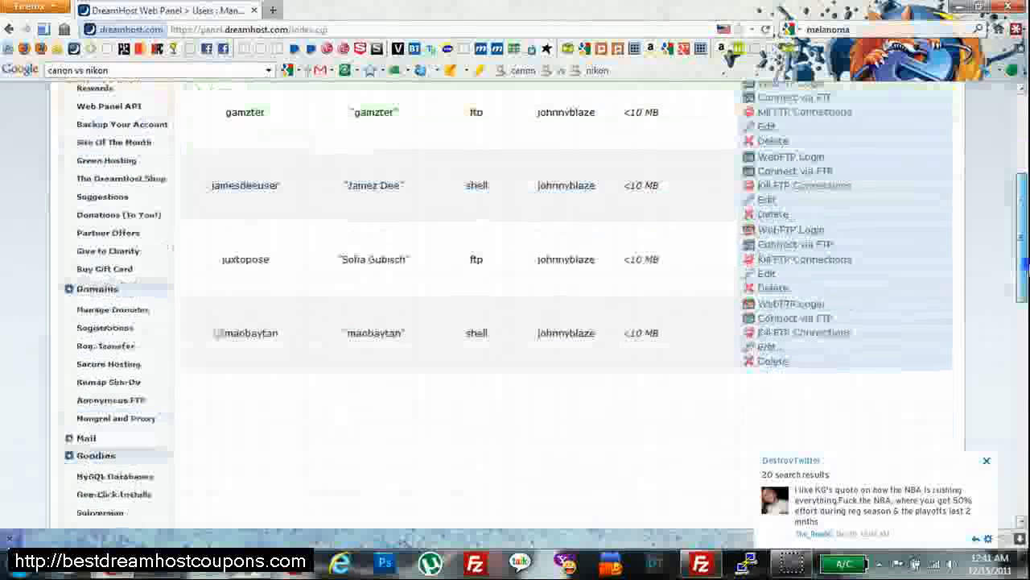
scroll(down, 3)
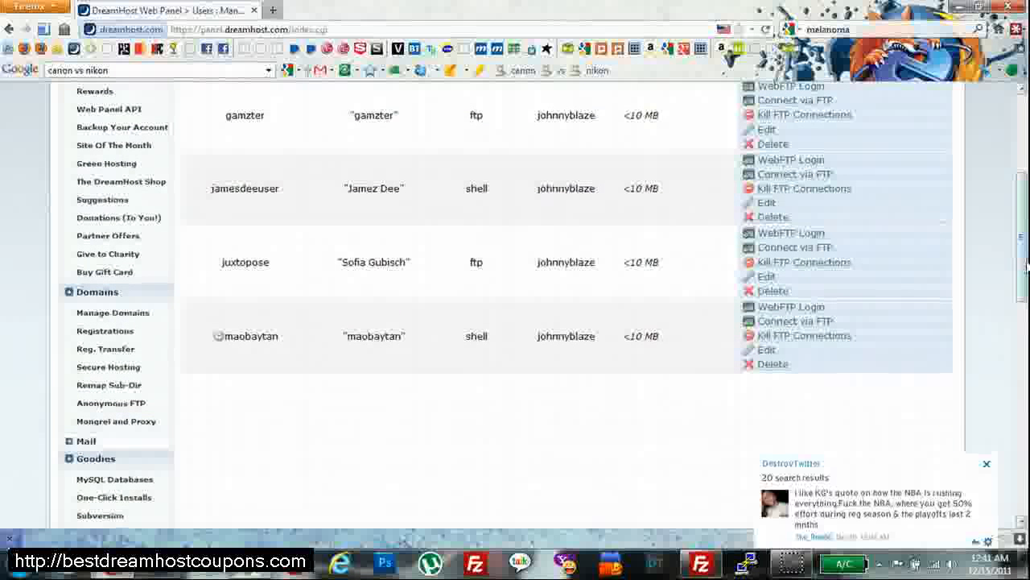
click(986, 464)
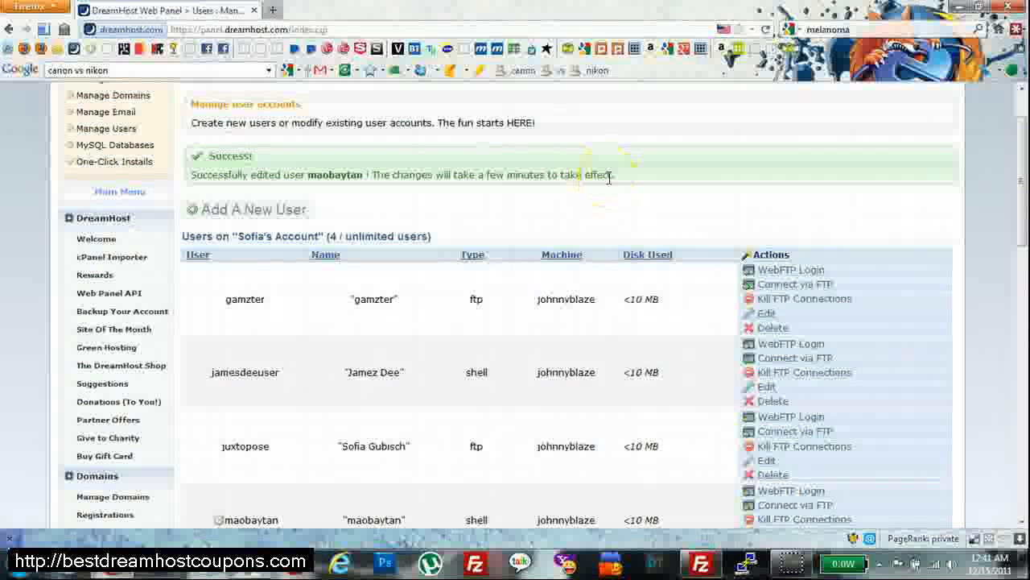
scroll(down, 3)
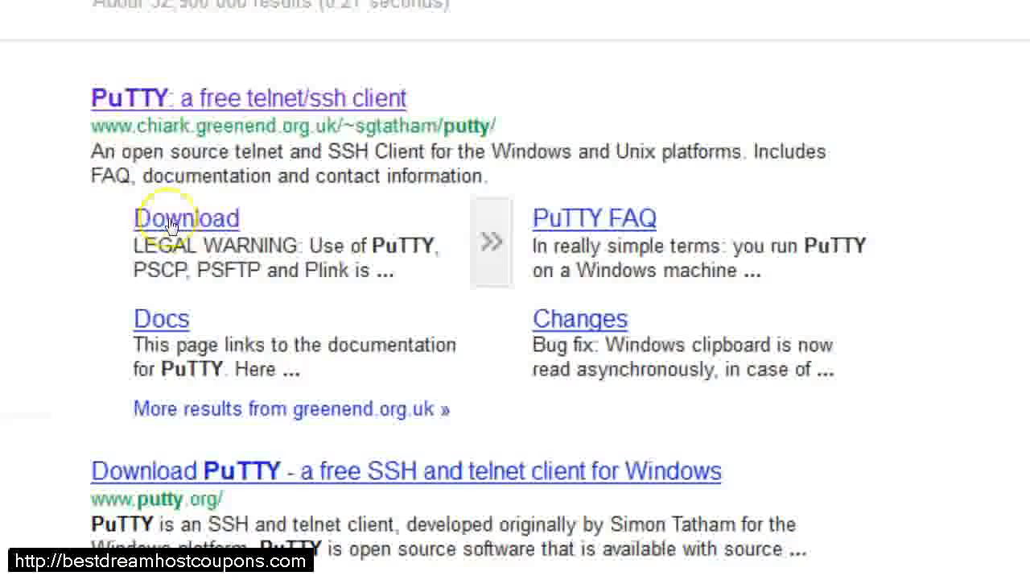
Step: Reach the PuTTY download page and fetch putty.exe from the Binaries list
click(187, 219)
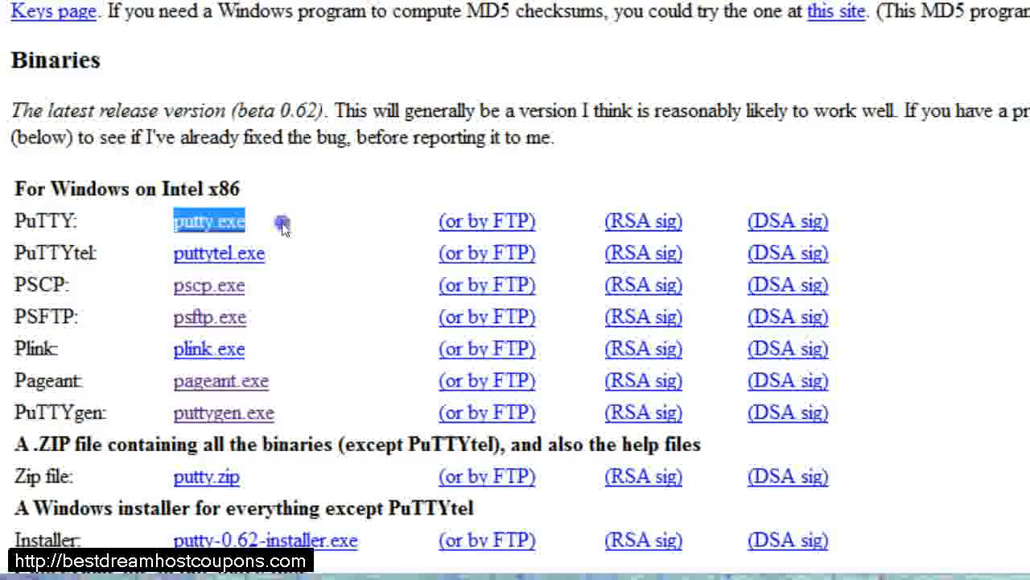
mouse_move(209, 221)
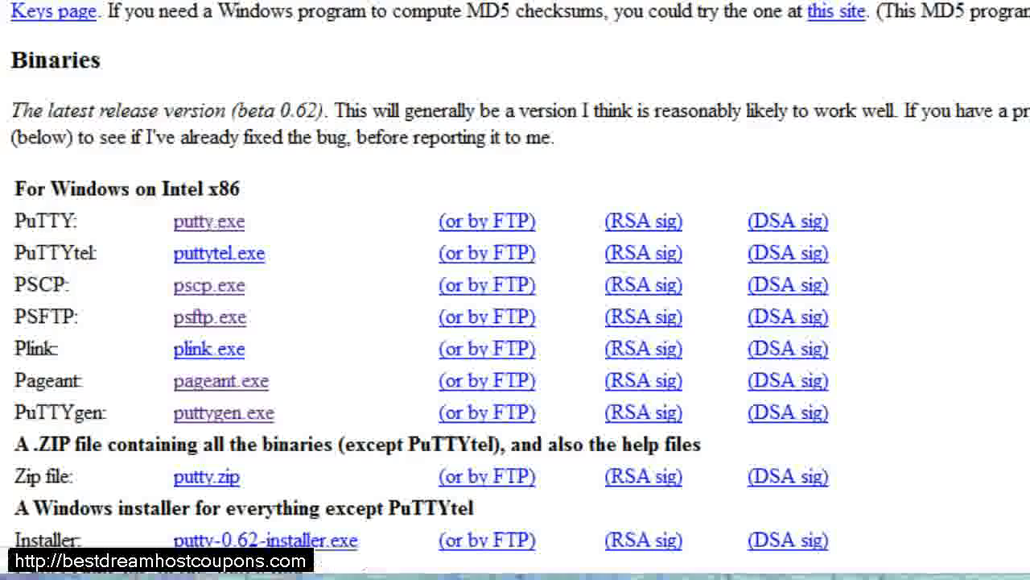
scroll(up, 3)
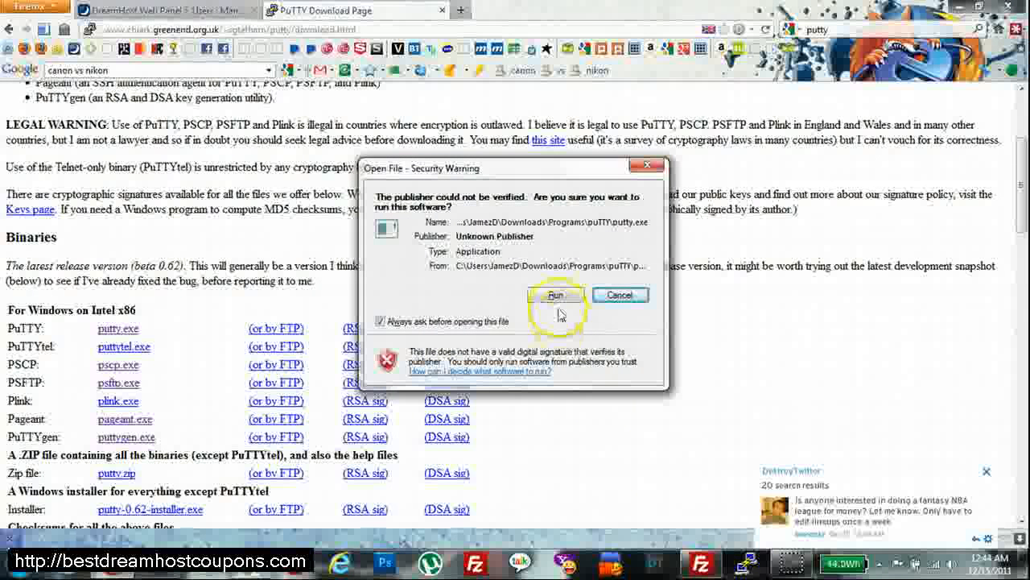
click(555, 294)
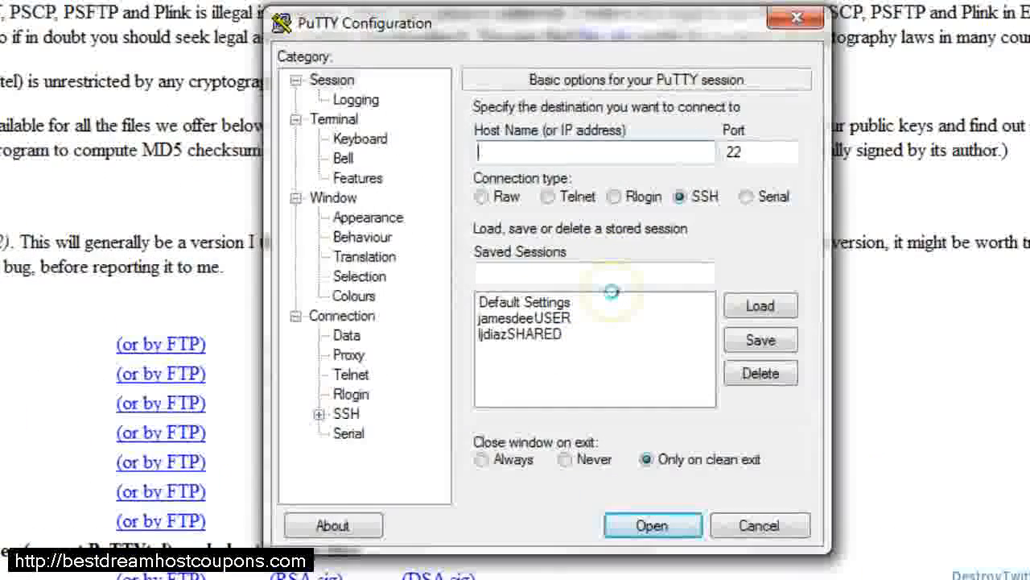
click(331, 79)
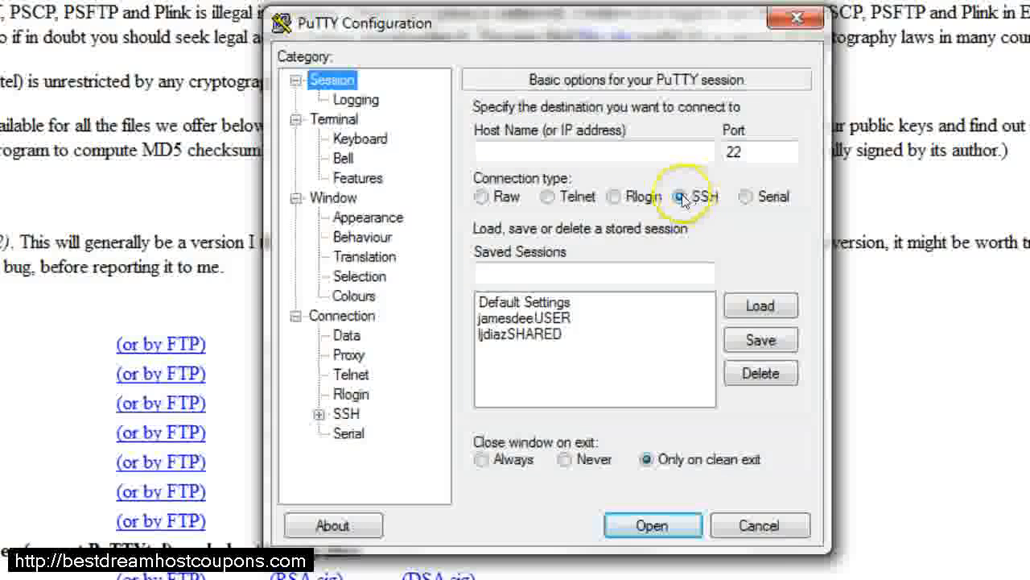
click(683, 197)
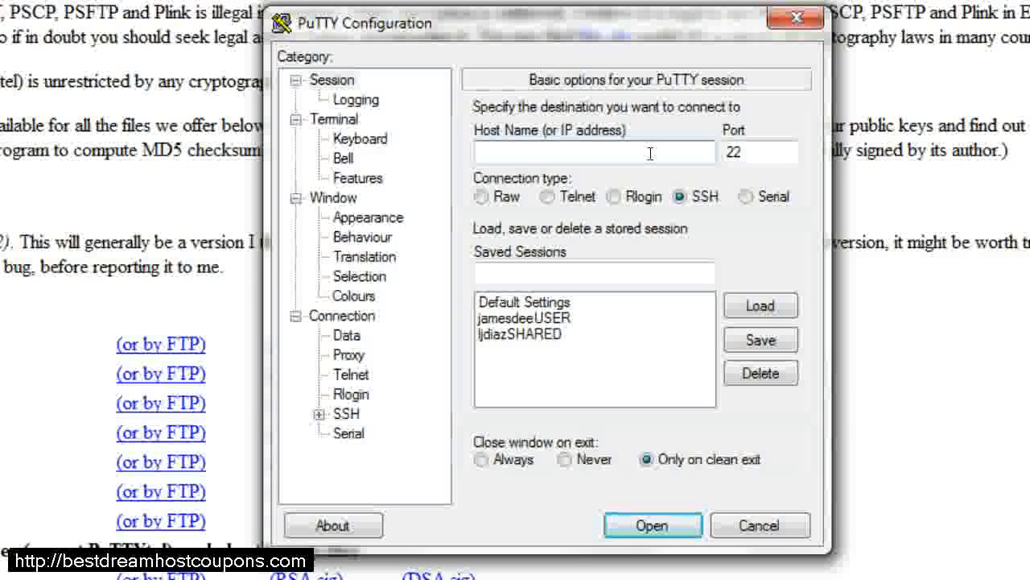
text(www.maospad.com)
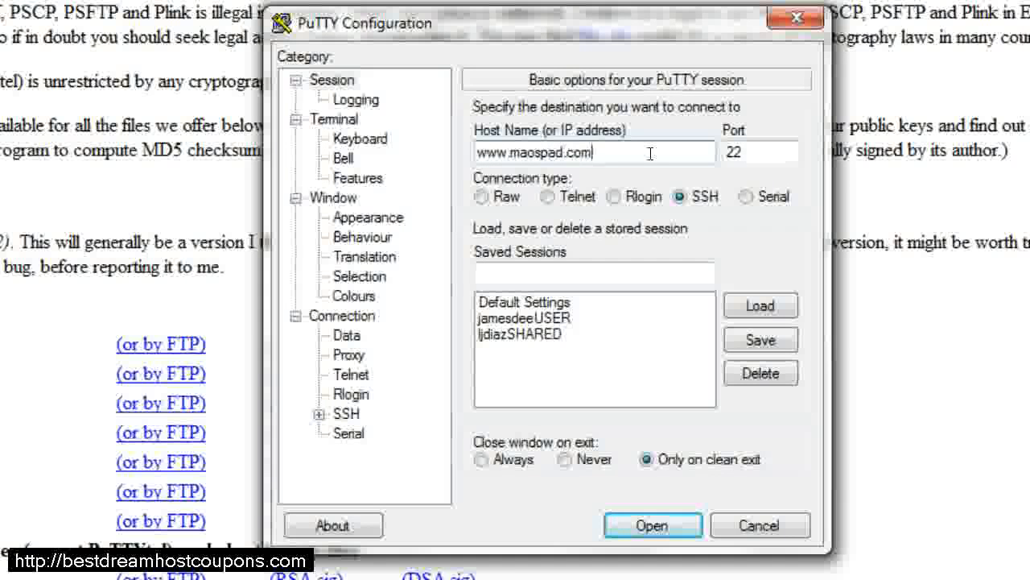
mouse_move(547, 196)
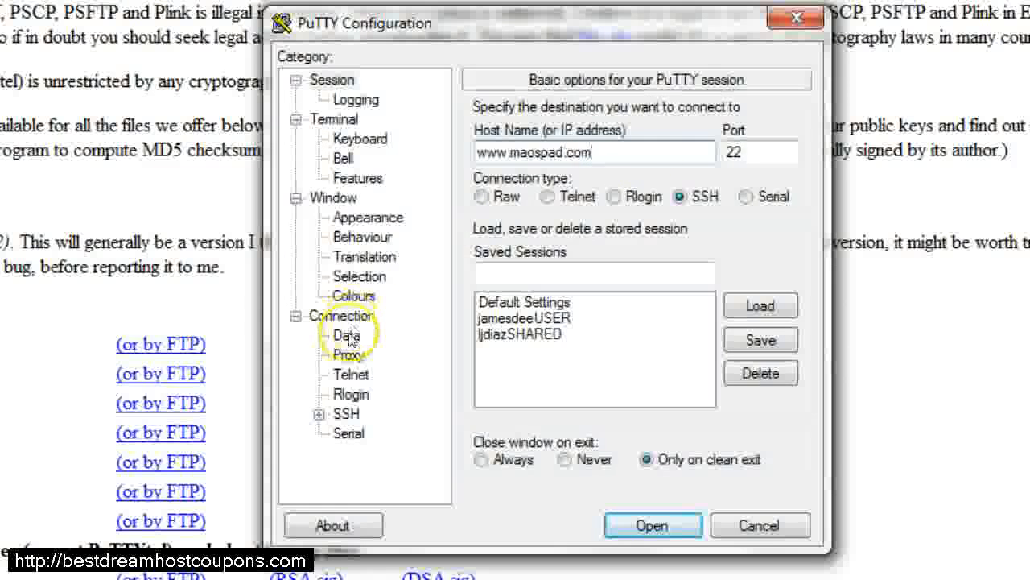
Step: Set maobaytan as the auto-login username and restrict SSH to protocol version 2 only
click(347, 335)
text(m)
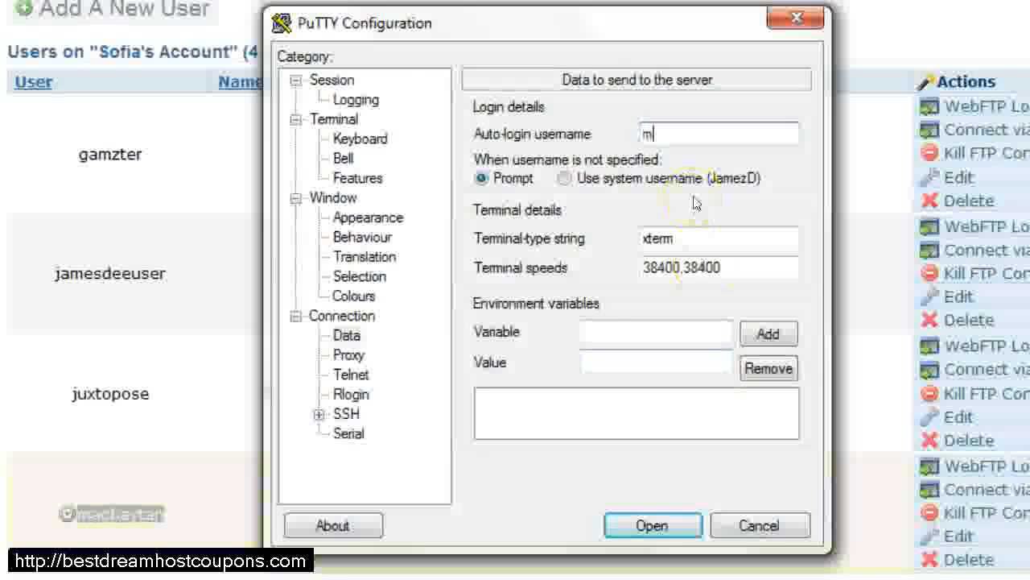
text(aobaytan)
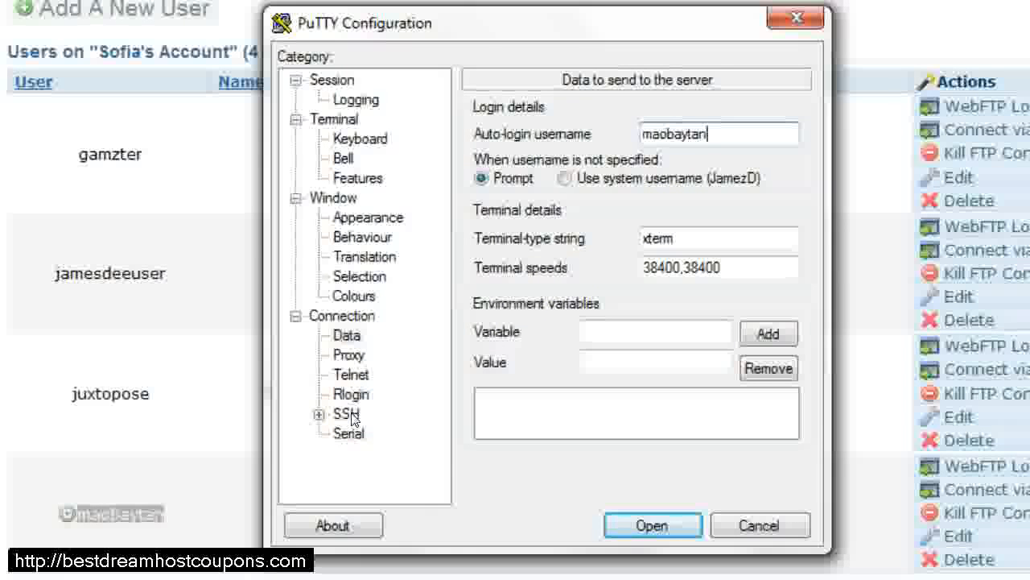
click(345, 412)
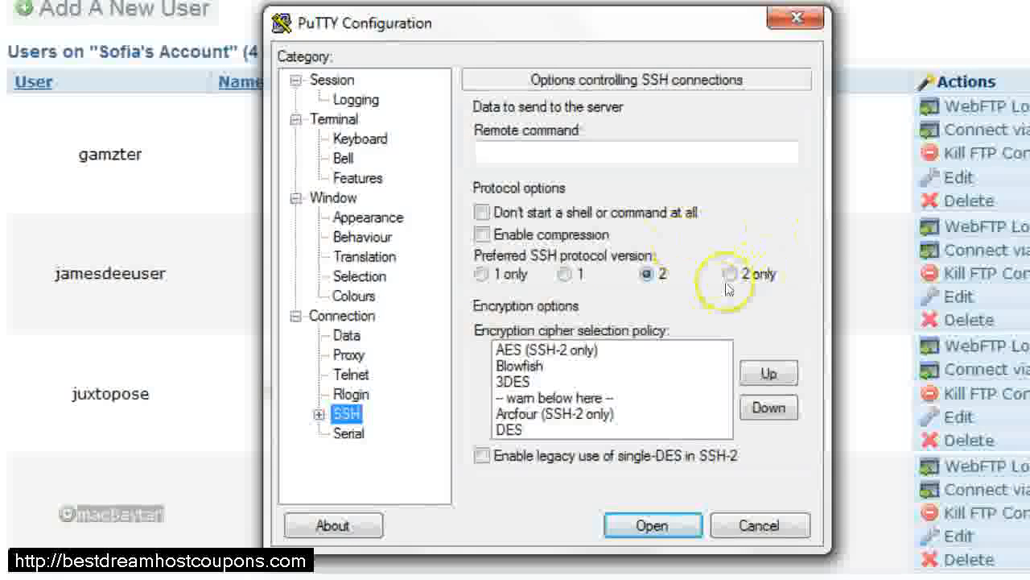
click(728, 273)
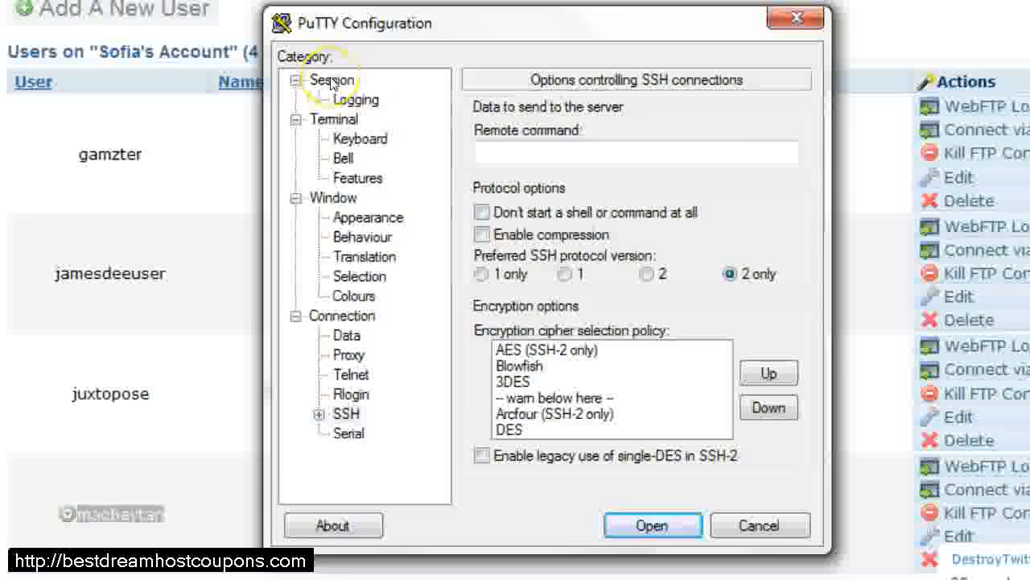
Step: Name the session maobaytansettings under Saved Sessions and save it
click(331, 81)
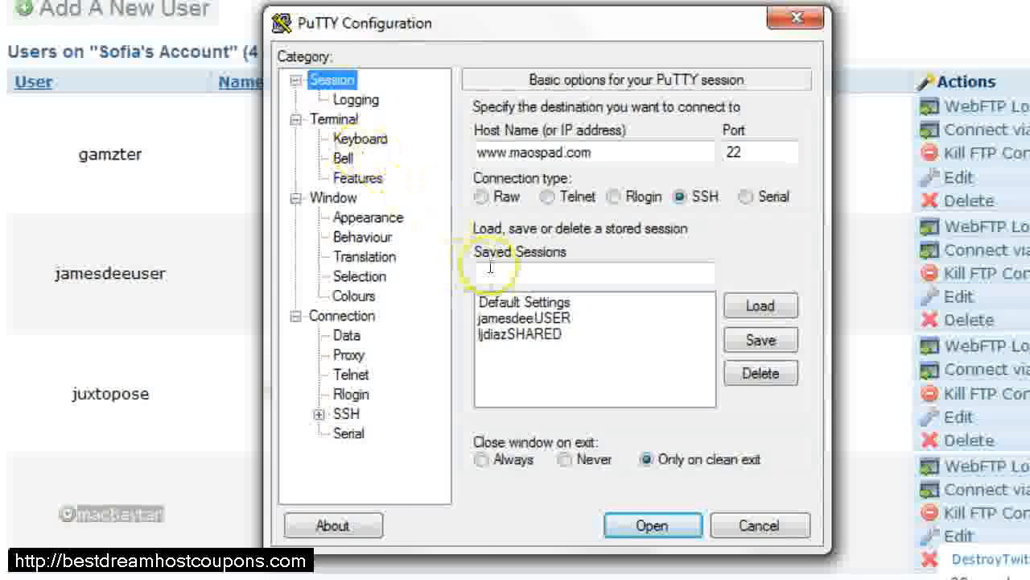
click(594, 274)
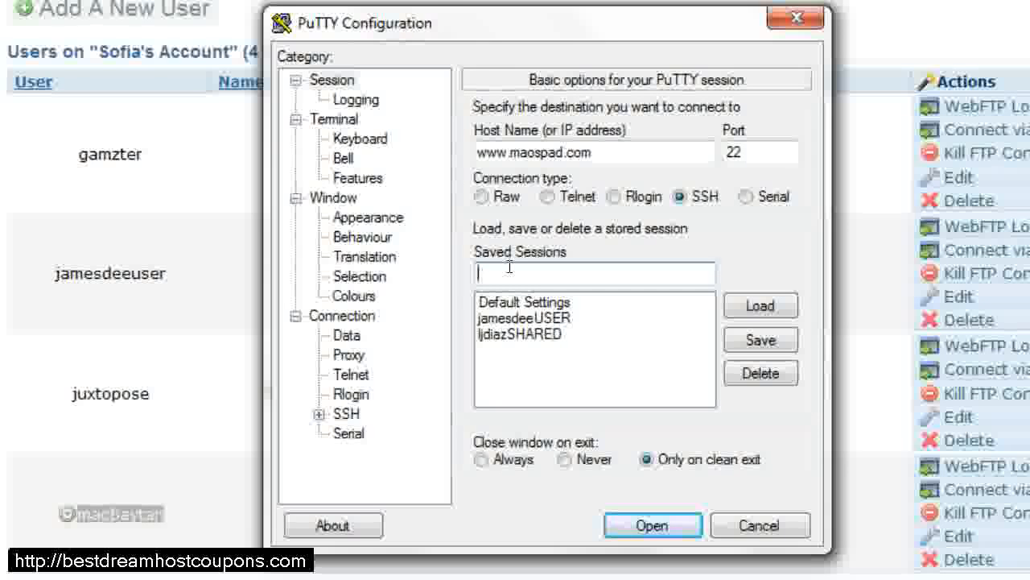
text(maobaytan)
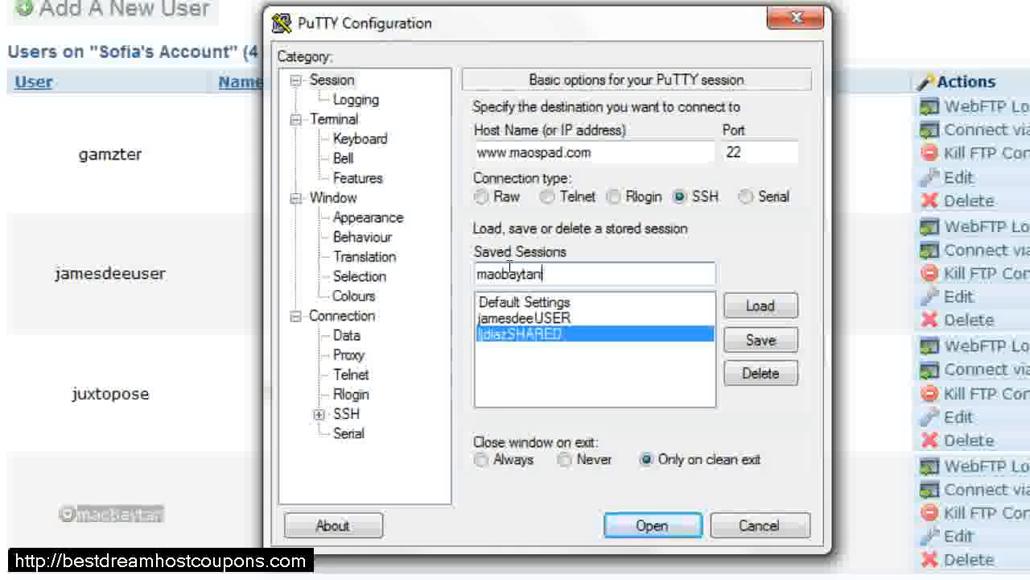
text(settings)
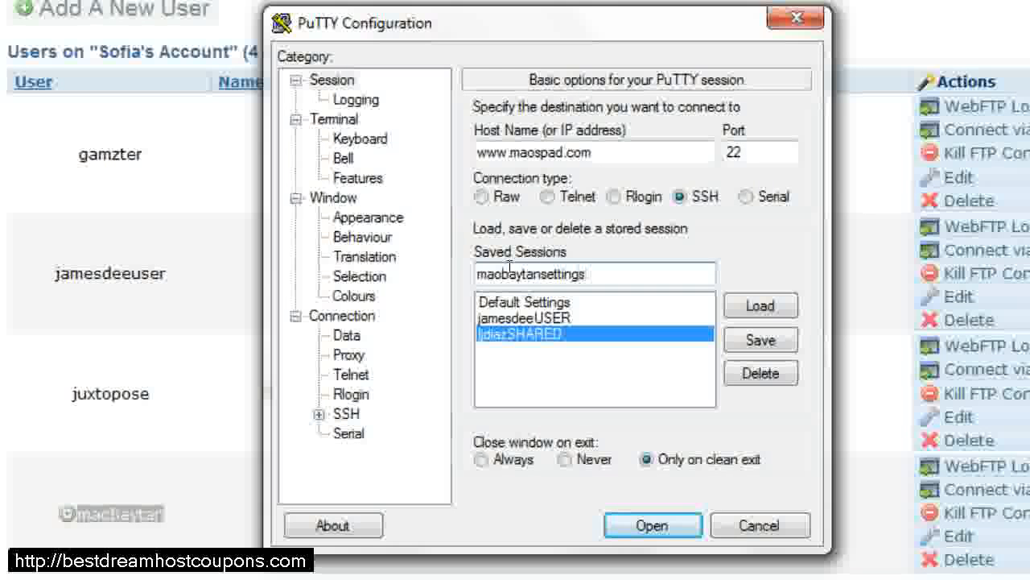
click(760, 338)
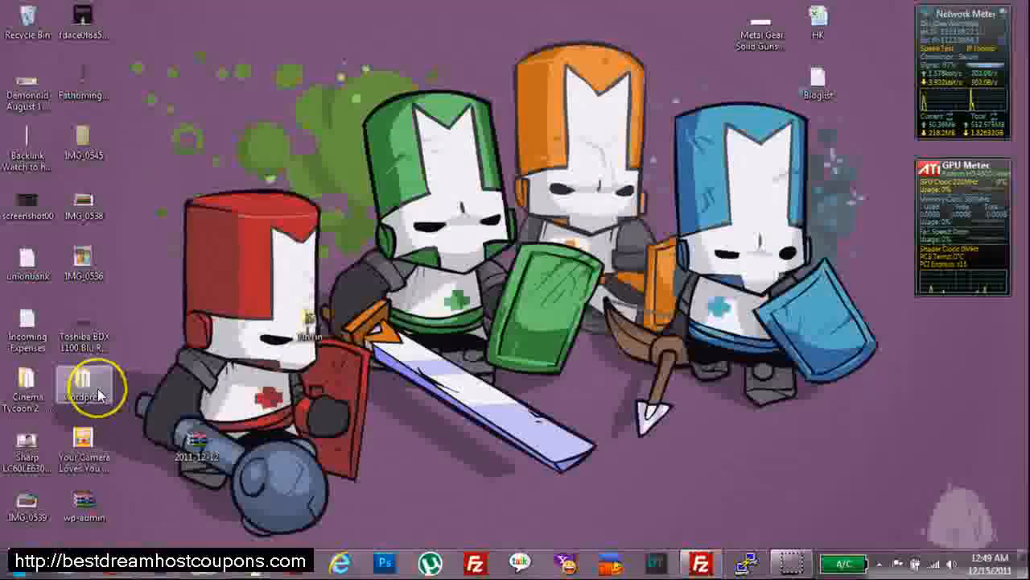
Step: Select every item in the wordpress folder and bring up the context menu for the selection
double_click(80, 378)
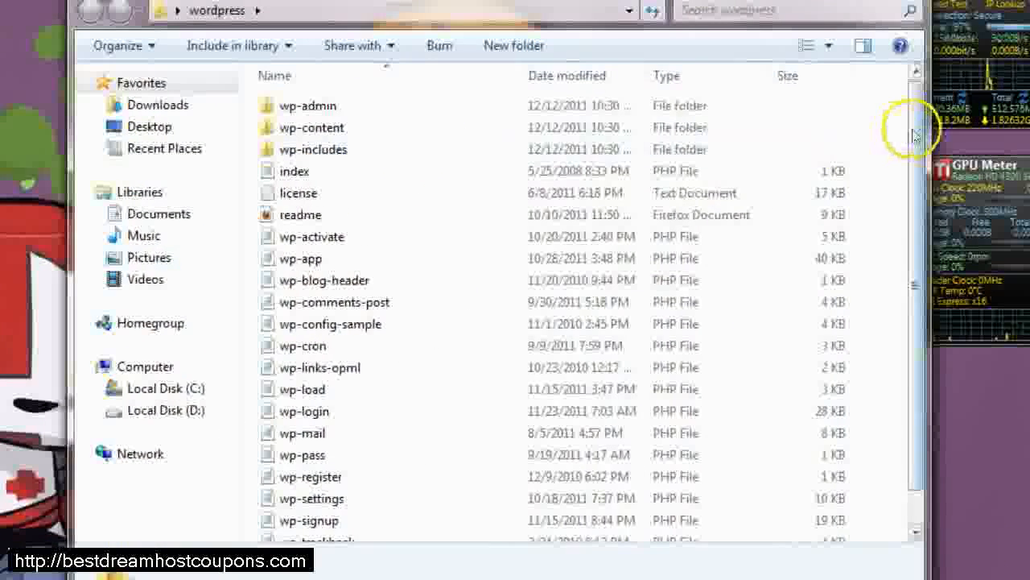
click(309, 106)
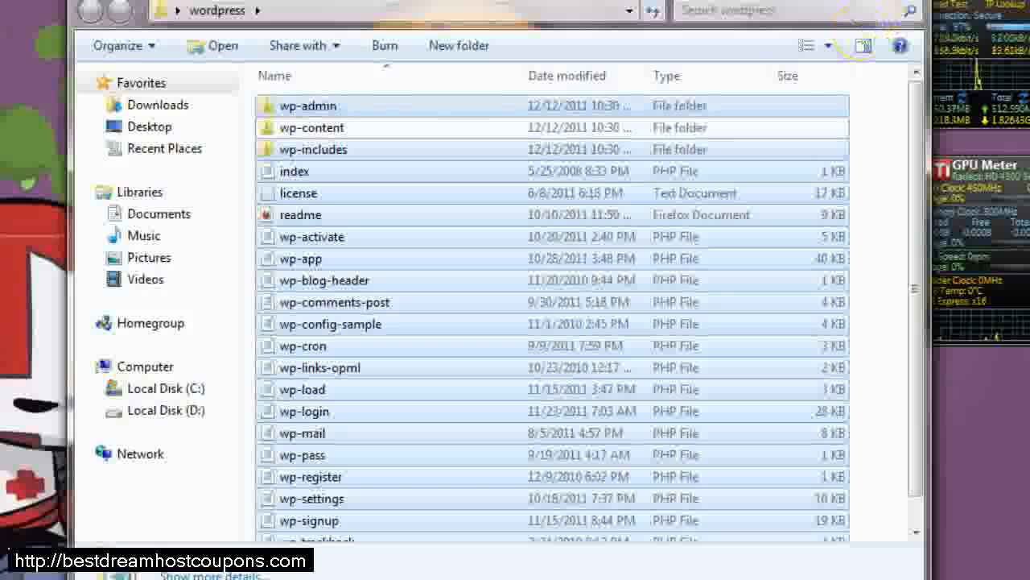
right_click(307, 107)
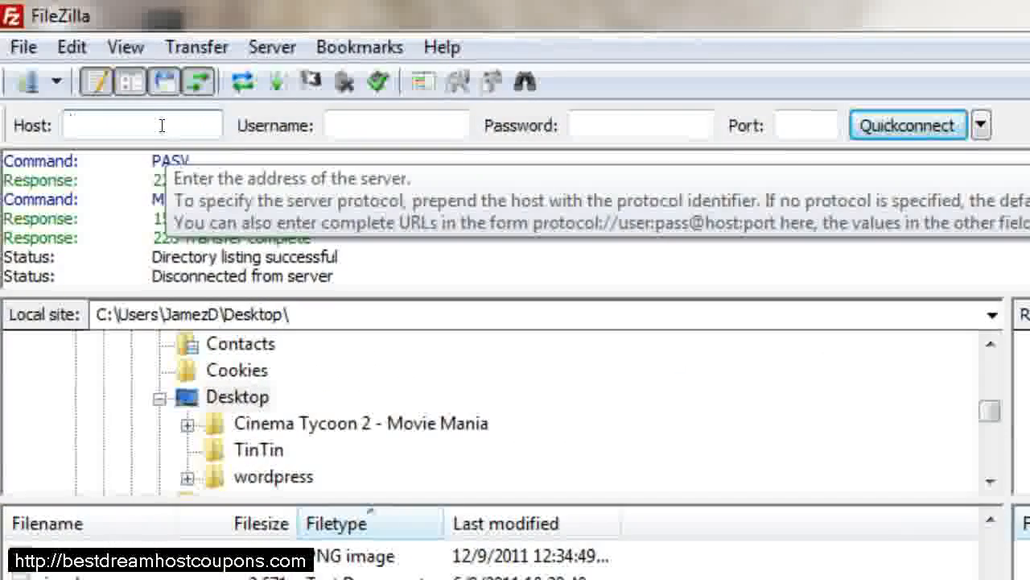
text(www.maobaytan.co)
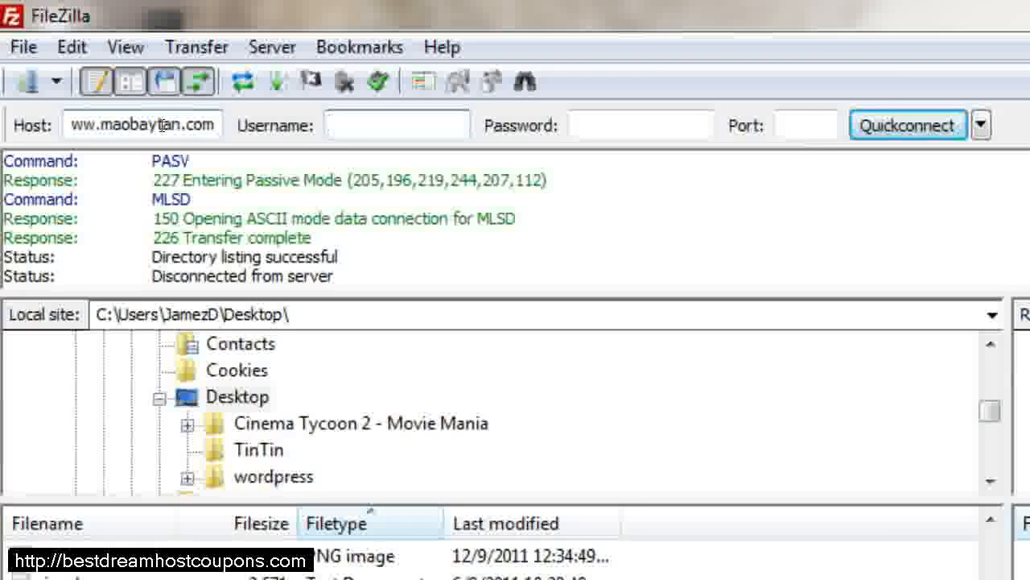
text(mao)
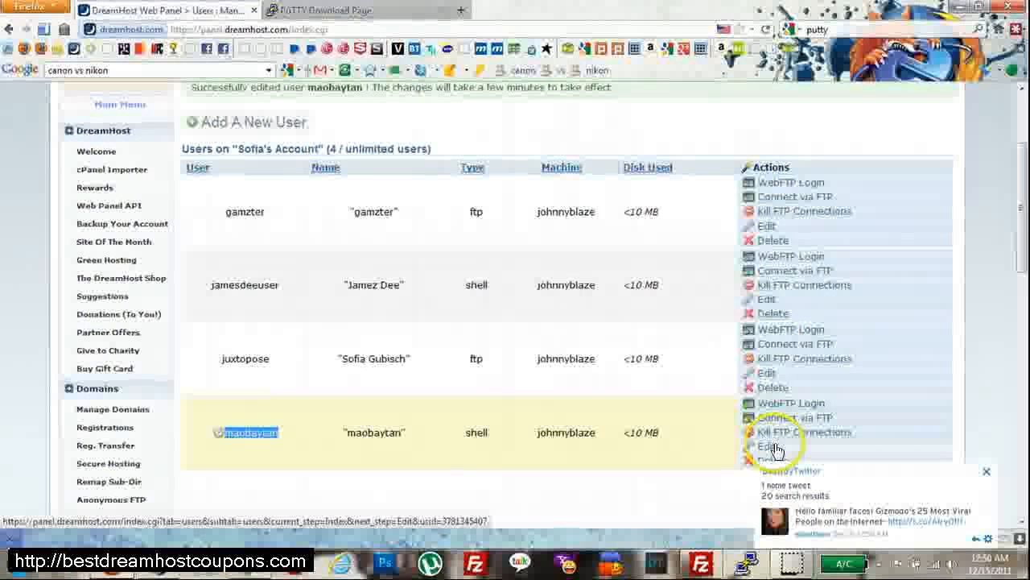
click(766, 446)
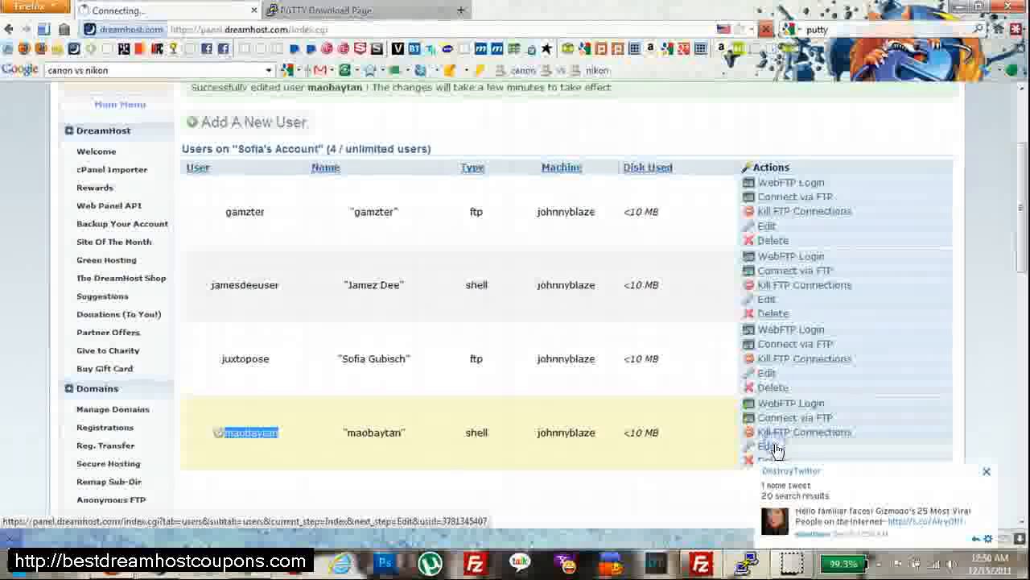
click(764, 446)
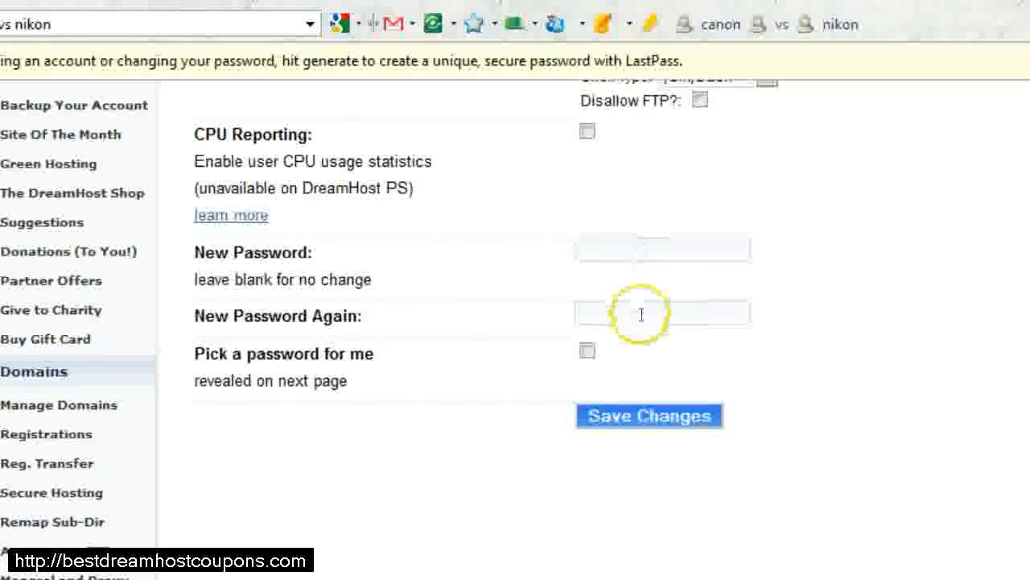
click(660, 313)
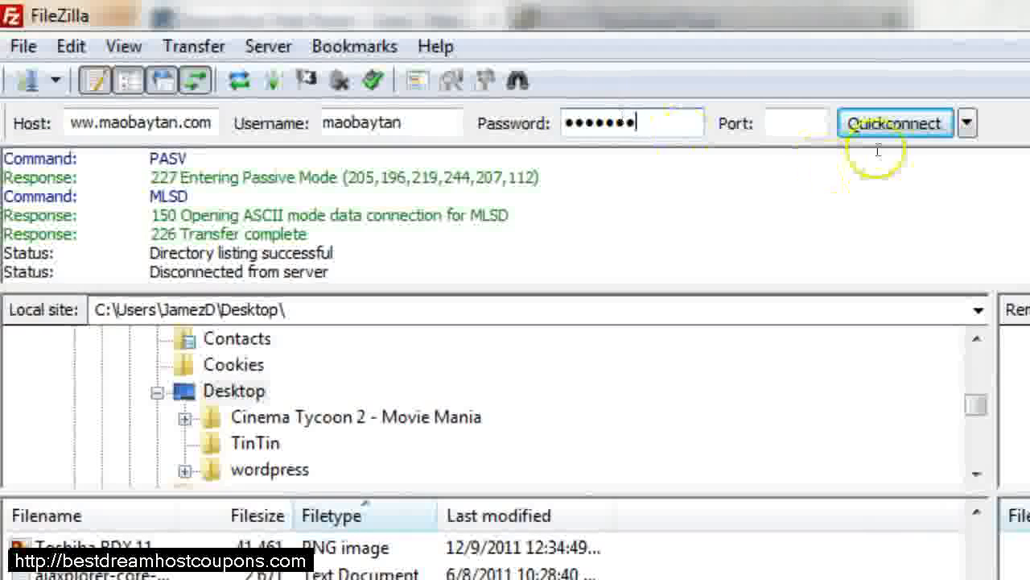
click(895, 122)
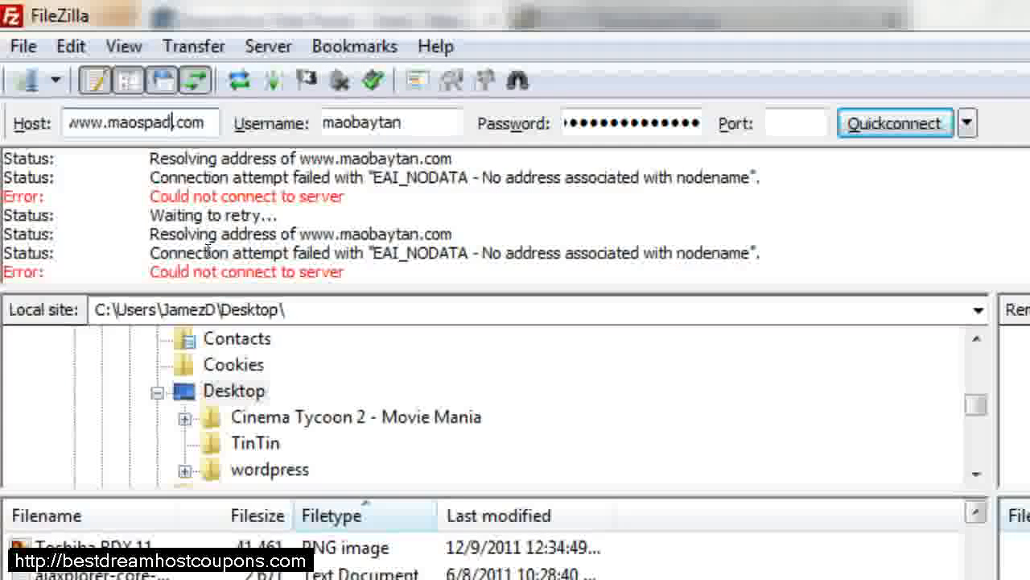
click(895, 122)
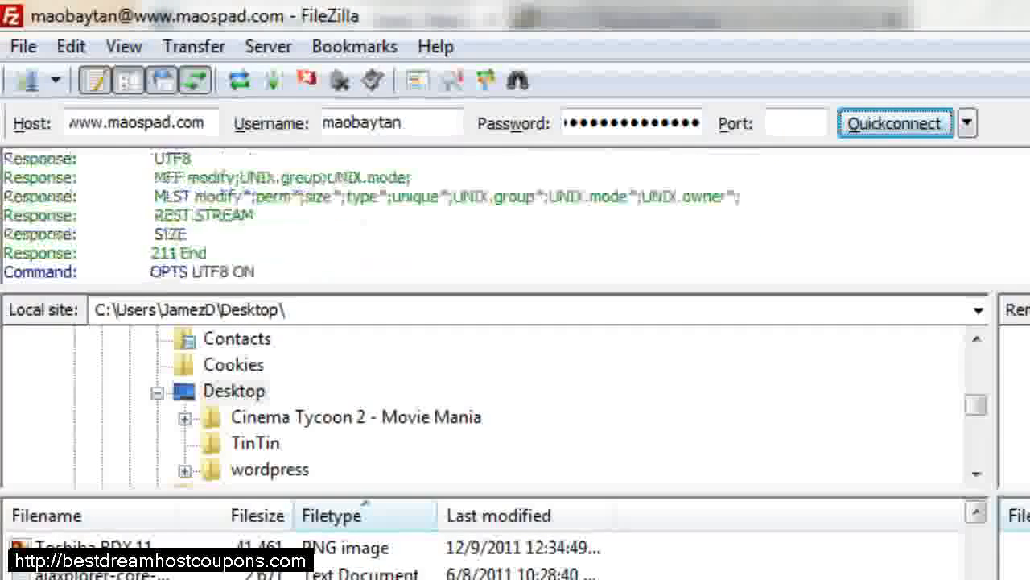
click(896, 122)
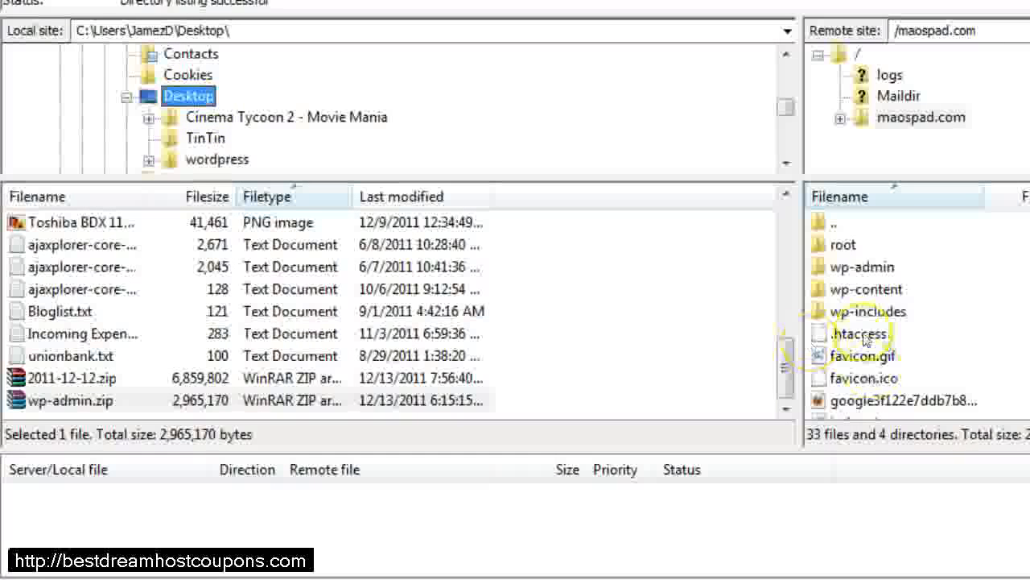
click(866, 288)
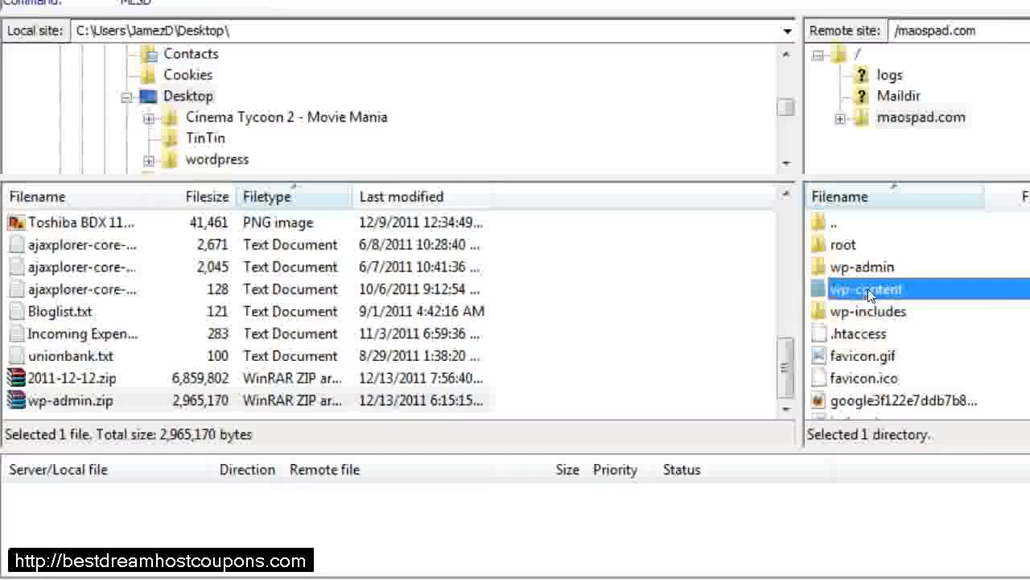
double_click(866, 288)
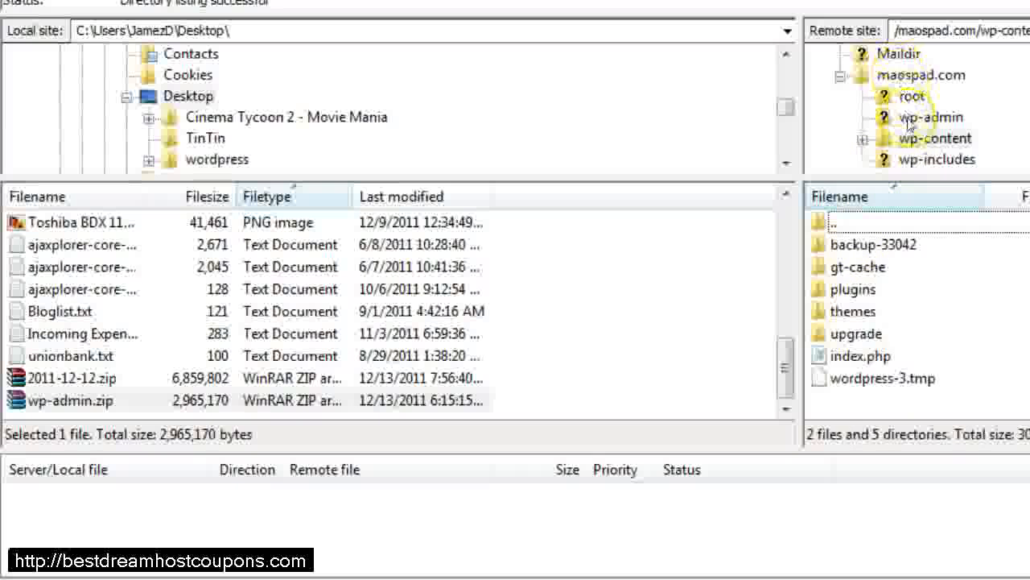
click(921, 76)
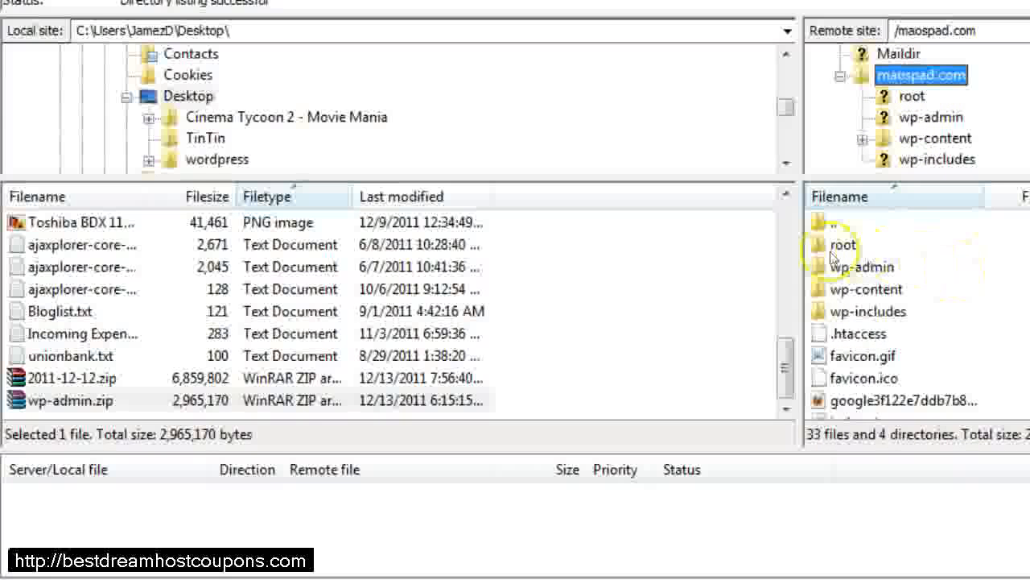
click(843, 243)
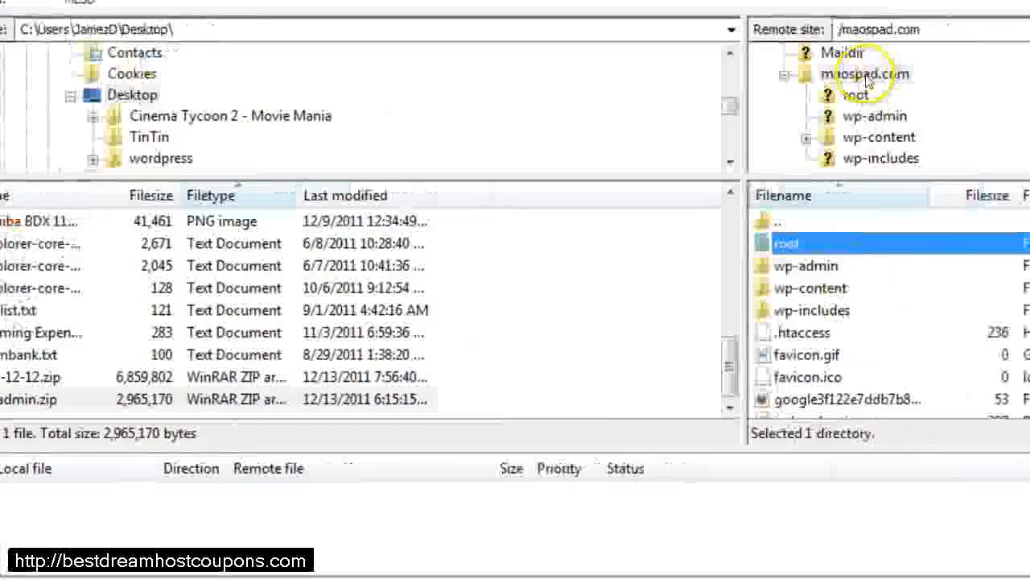
click(855, 93)
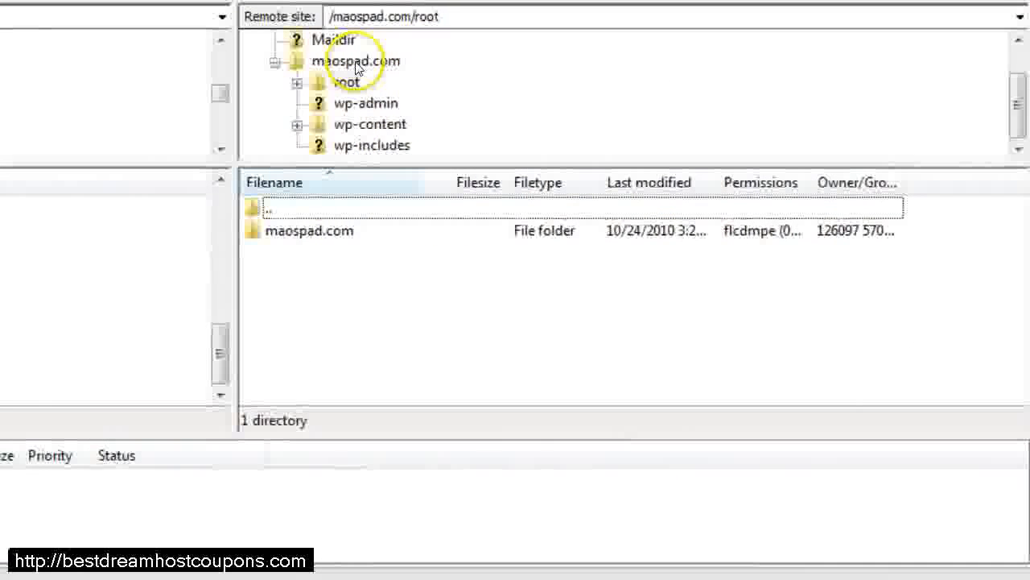
click(356, 61)
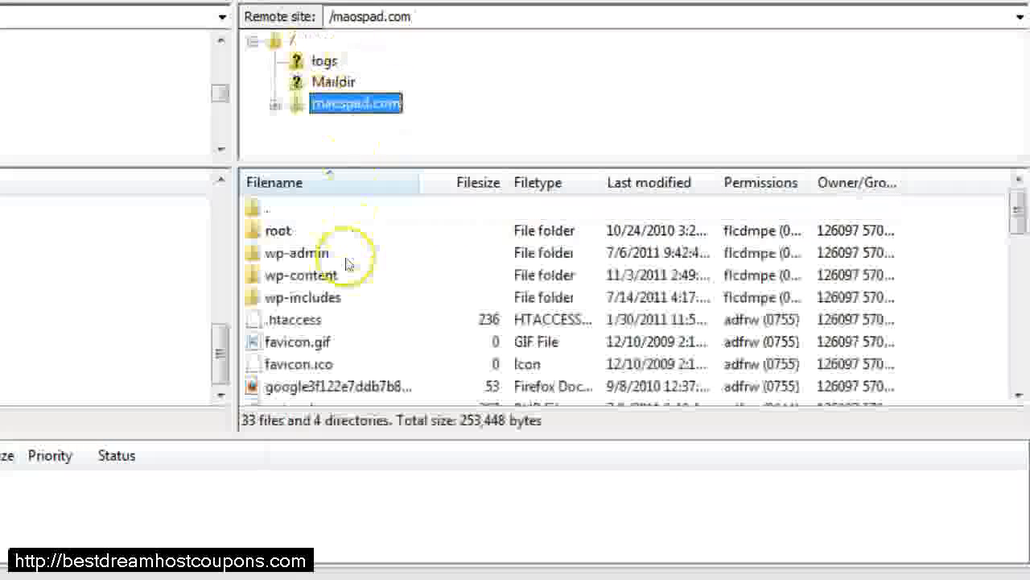
mouse_move(776, 330)
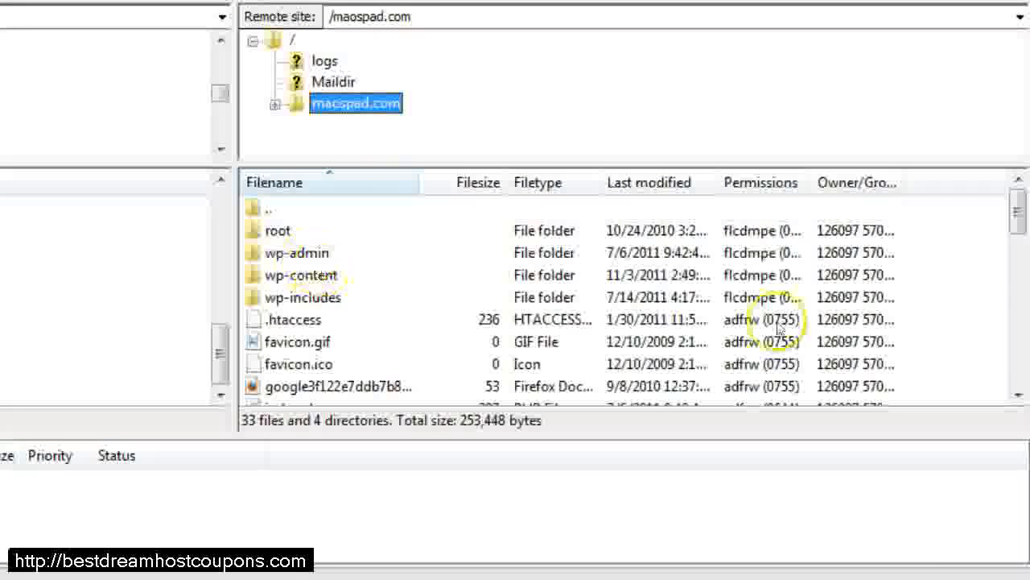
scroll(down, 3)
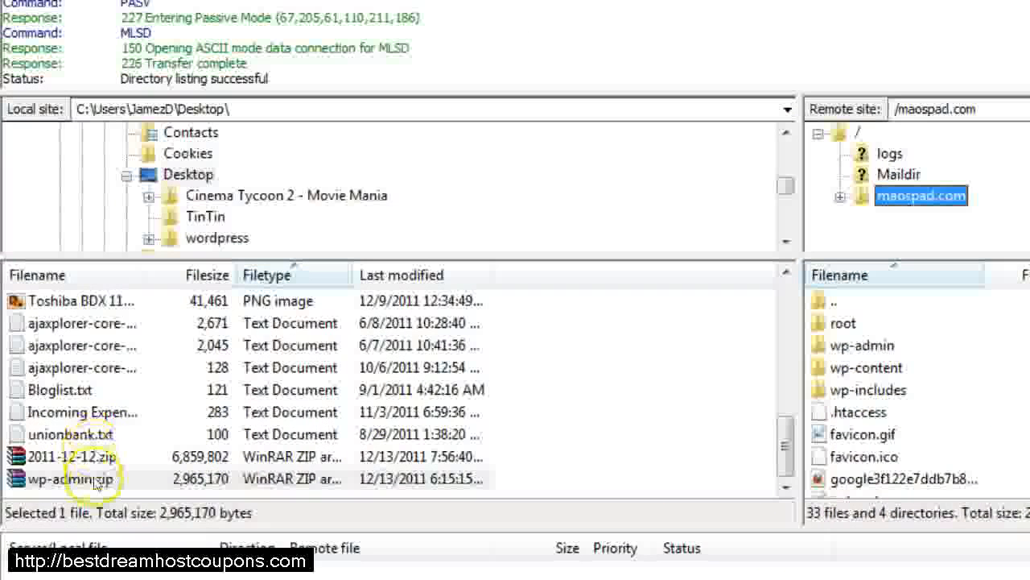
Step: Upload wp-admin.zip from the desktop into the remote maospad.com folder
click(866, 367)
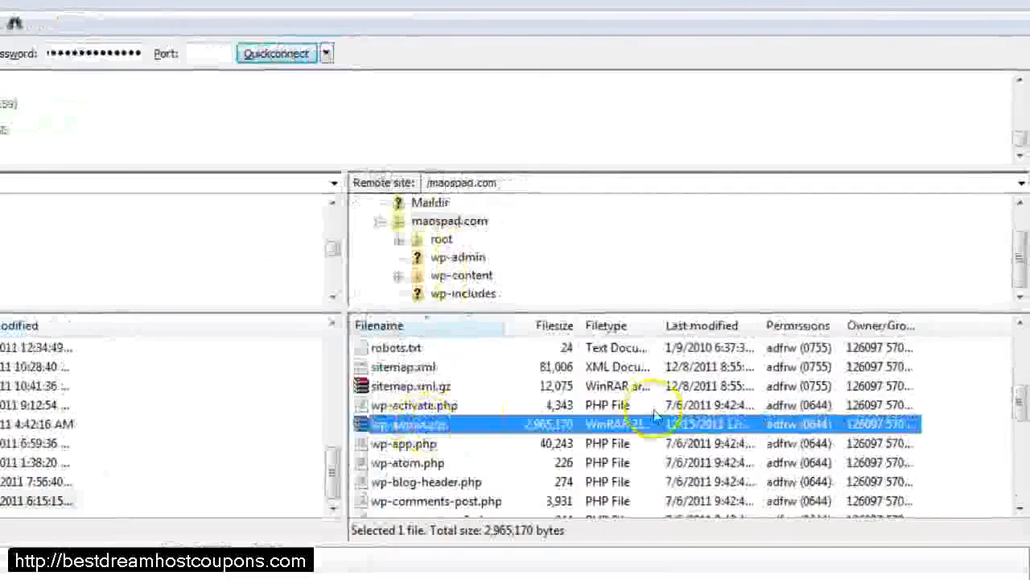
scroll(down, 3)
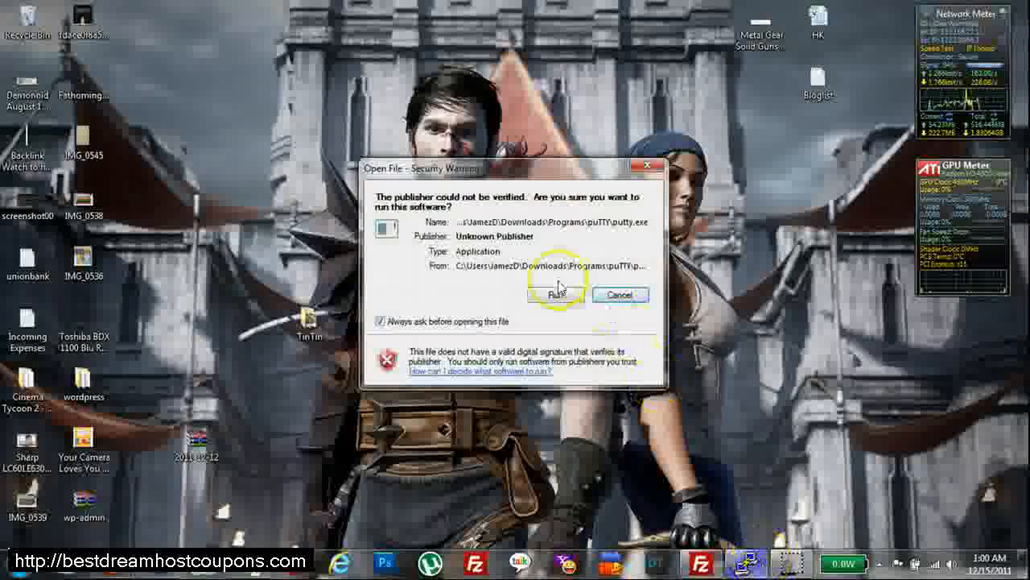
click(554, 293)
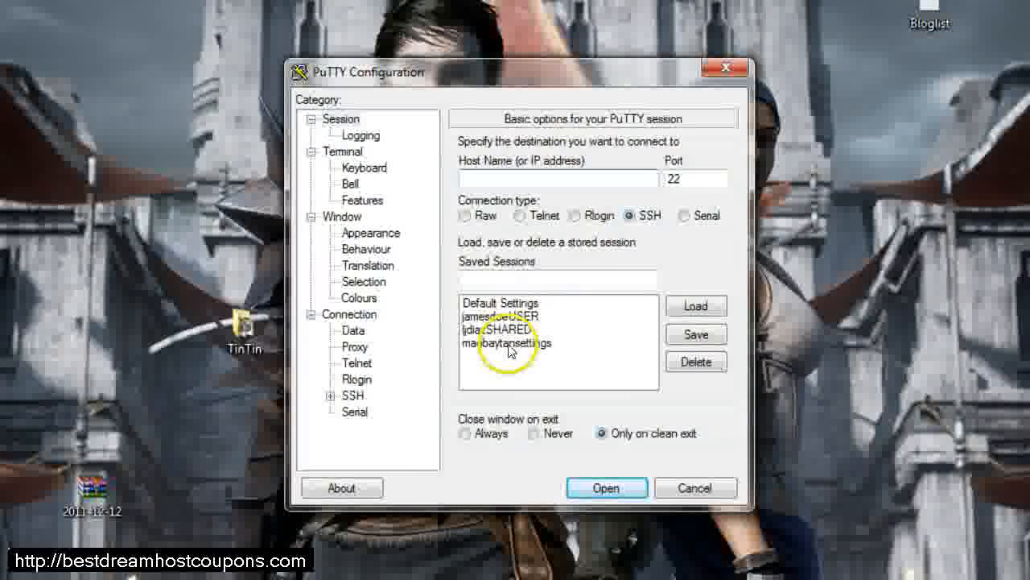
click(507, 343)
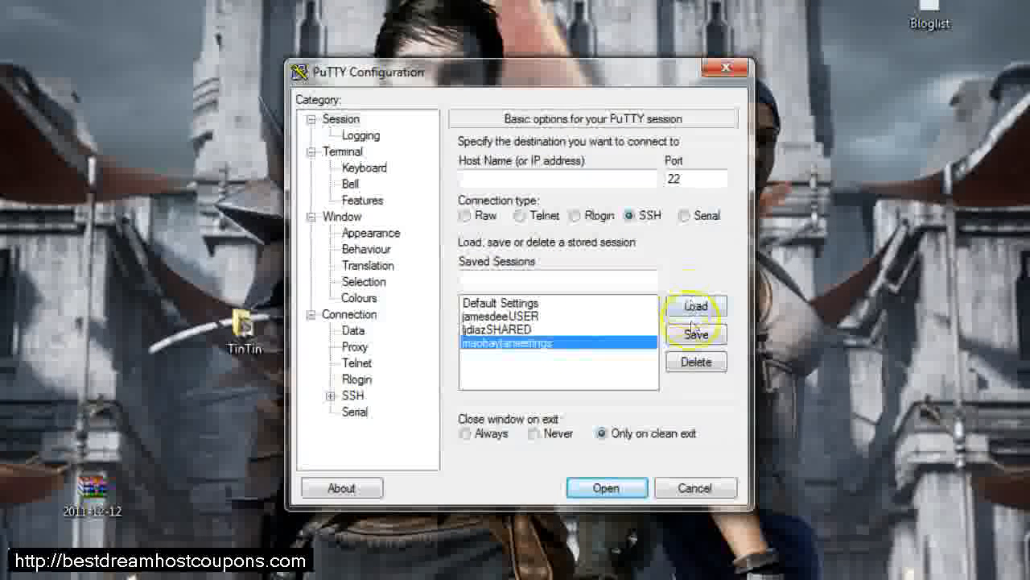
click(695, 306)
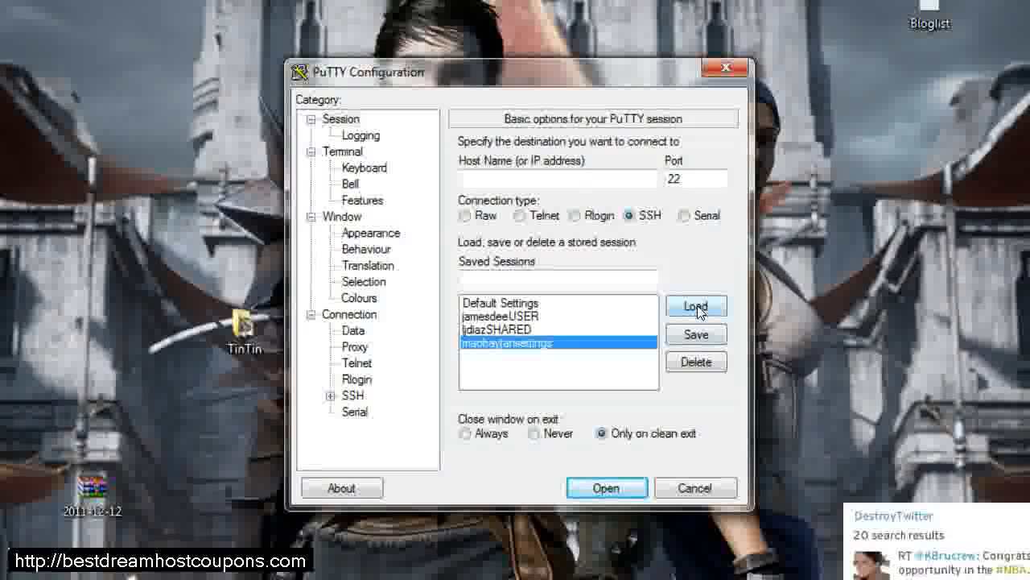
click(696, 306)
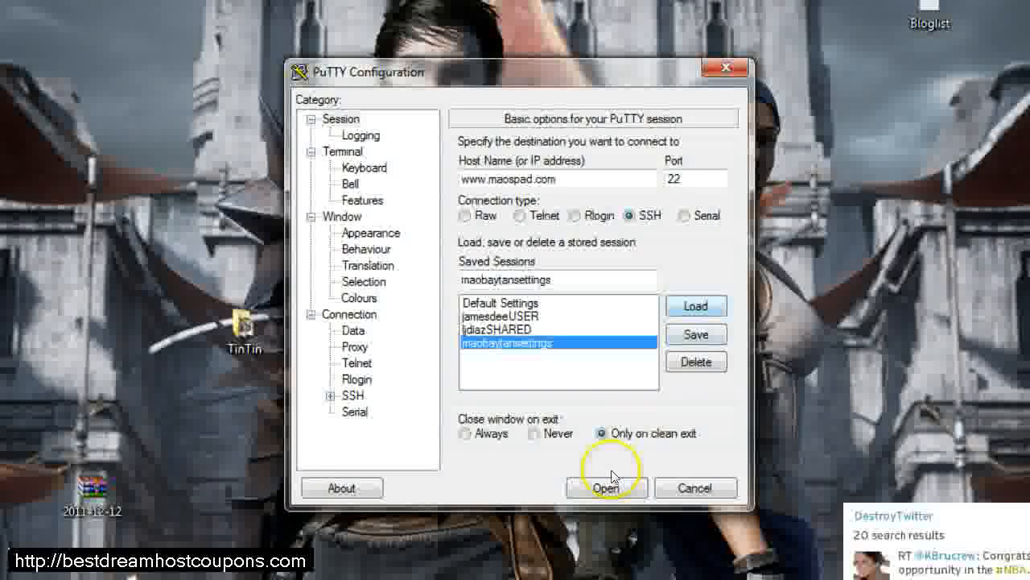
click(605, 488)
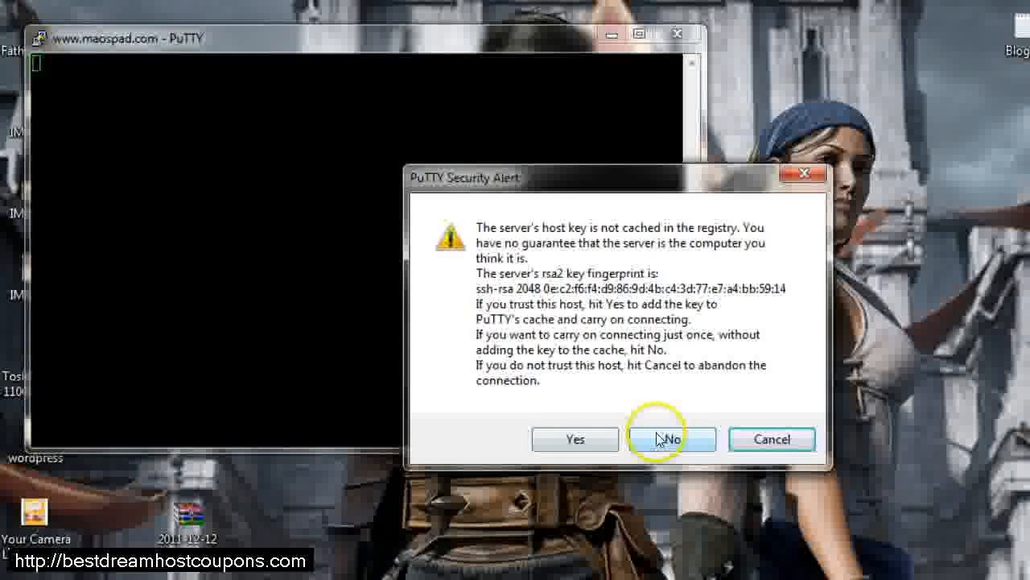
Step: Connect without caching the host key, reload maobaytansettings and log in as maobaytan
click(671, 438)
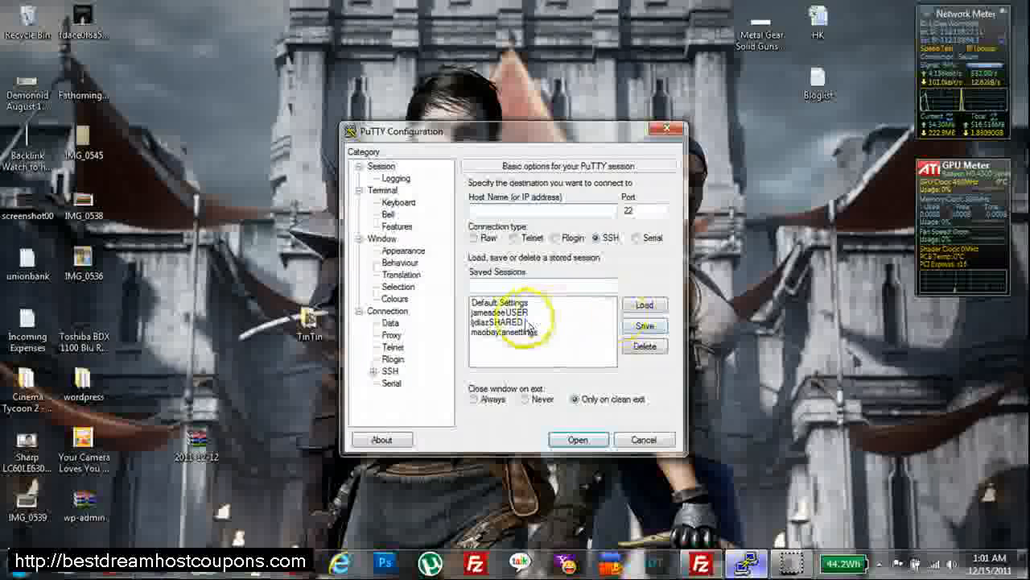
click(515, 331)
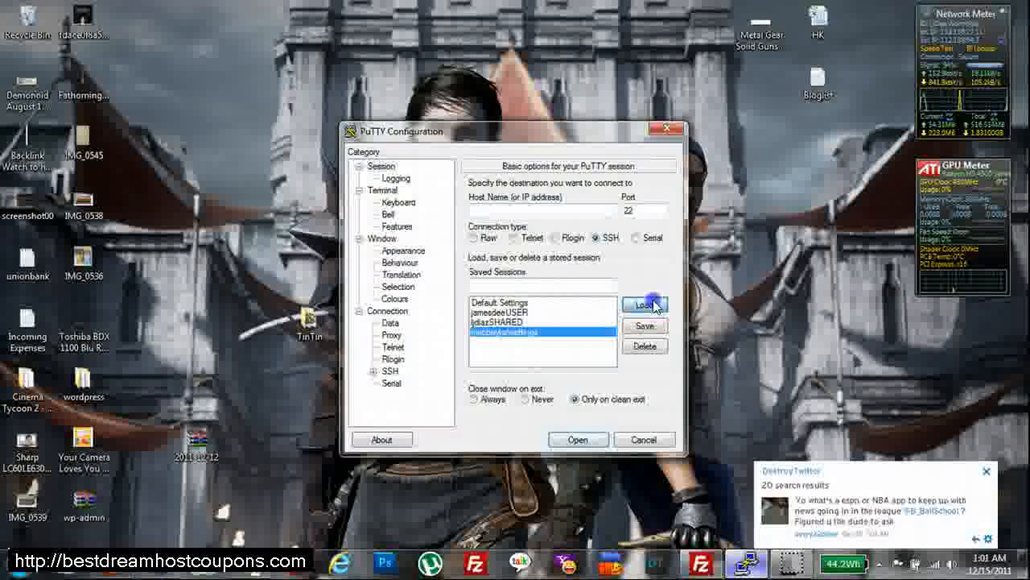
click(644, 304)
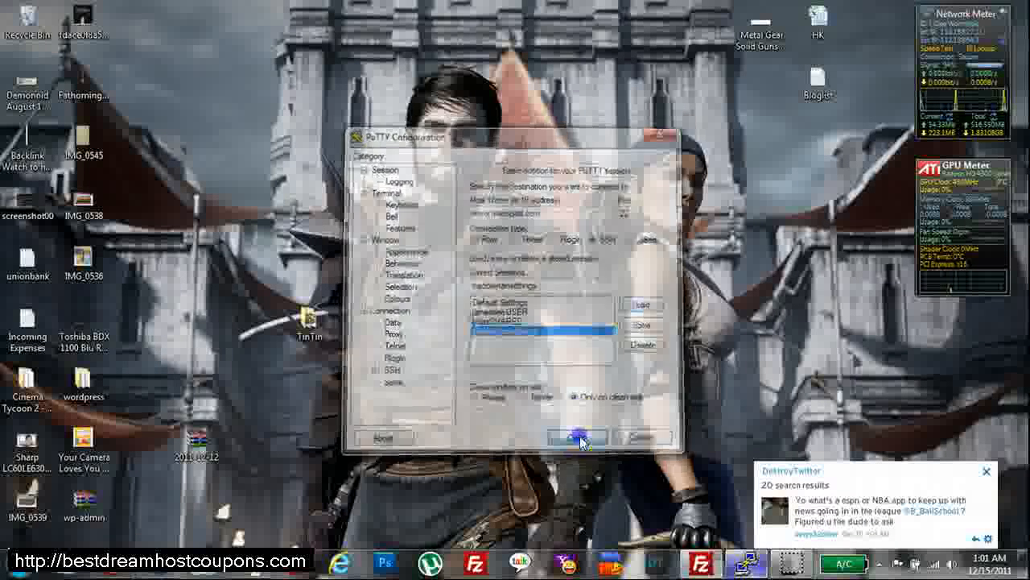
click(573, 438)
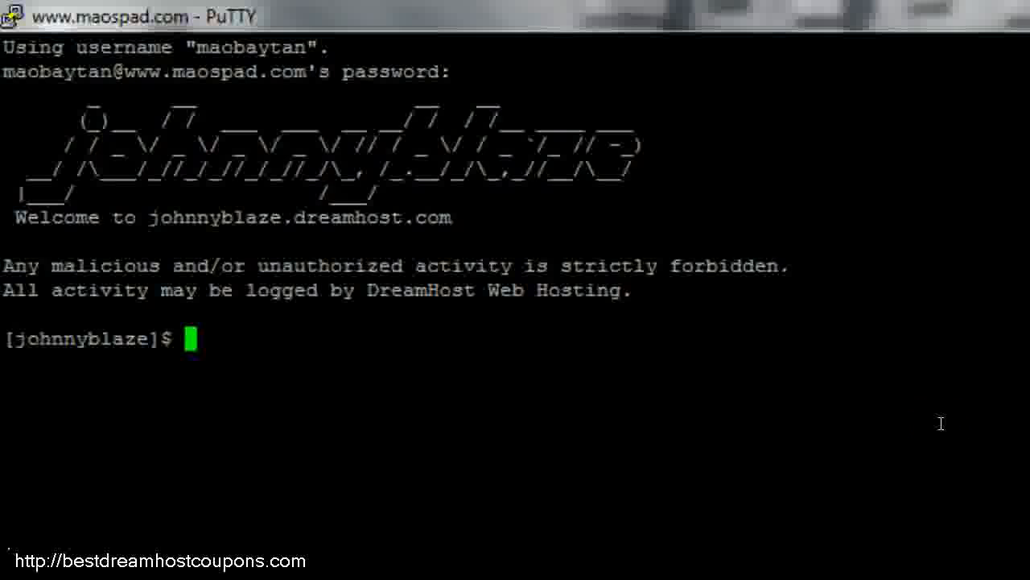
Step: List the home folder, cd into maospad.com and list its files showing wp-admin.zip
text(ls)
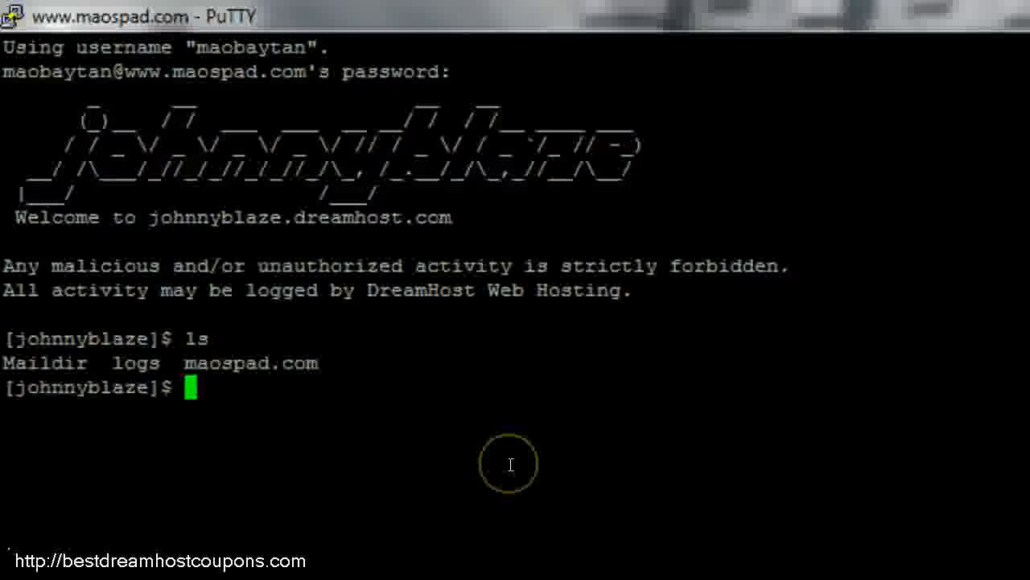
text(cd)
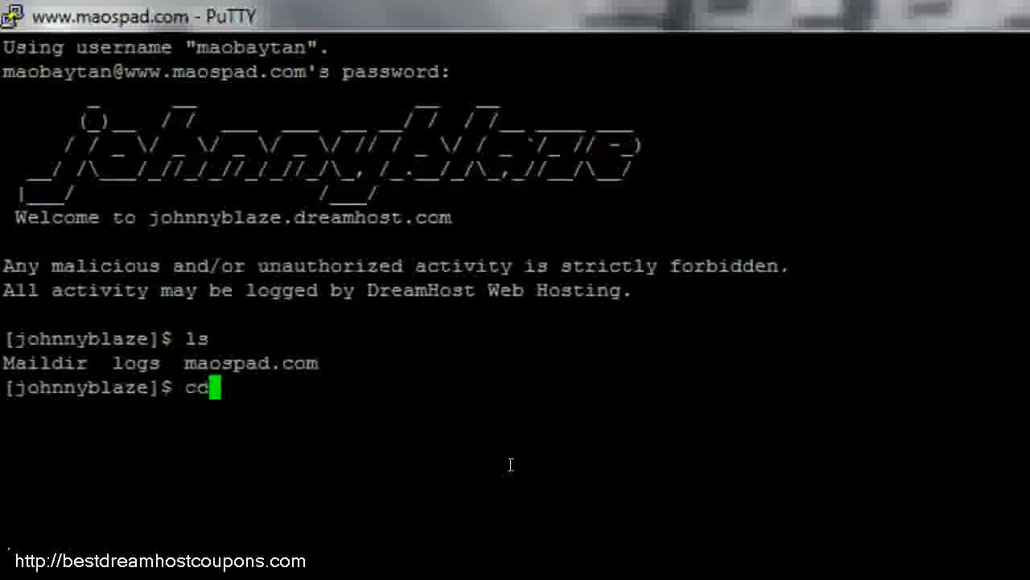
text(" ")
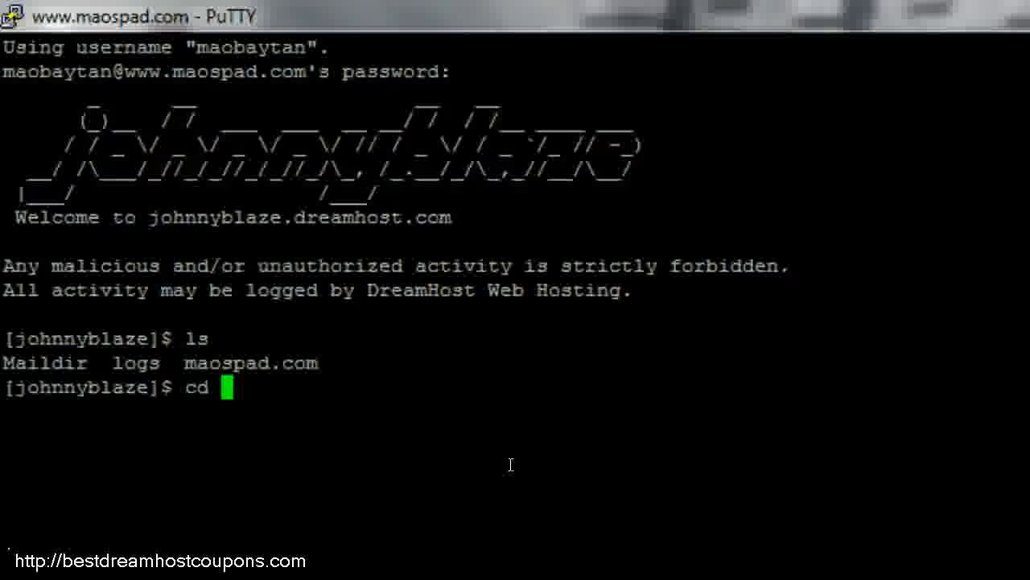
text(maospad.,c)
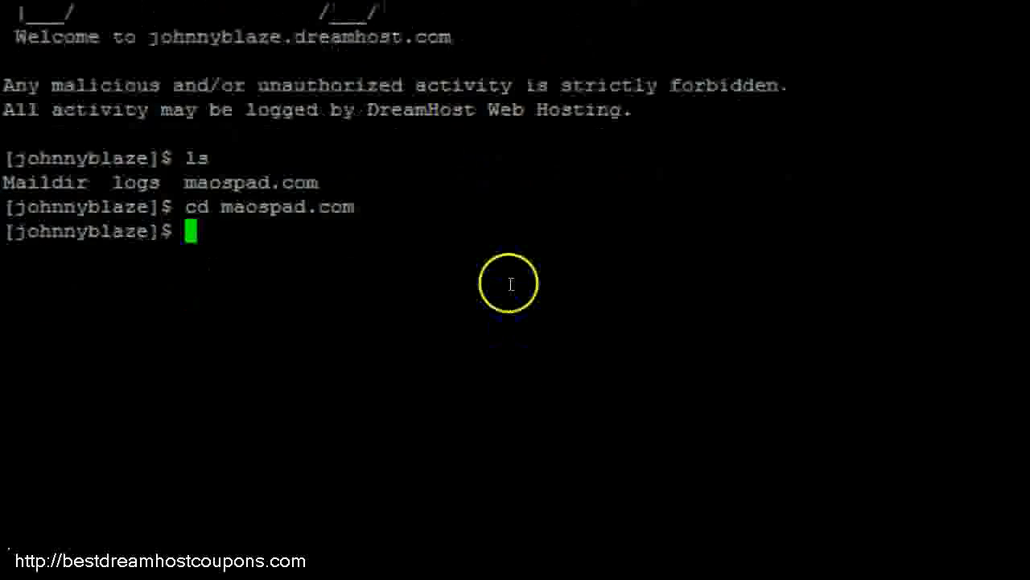
text(ls)
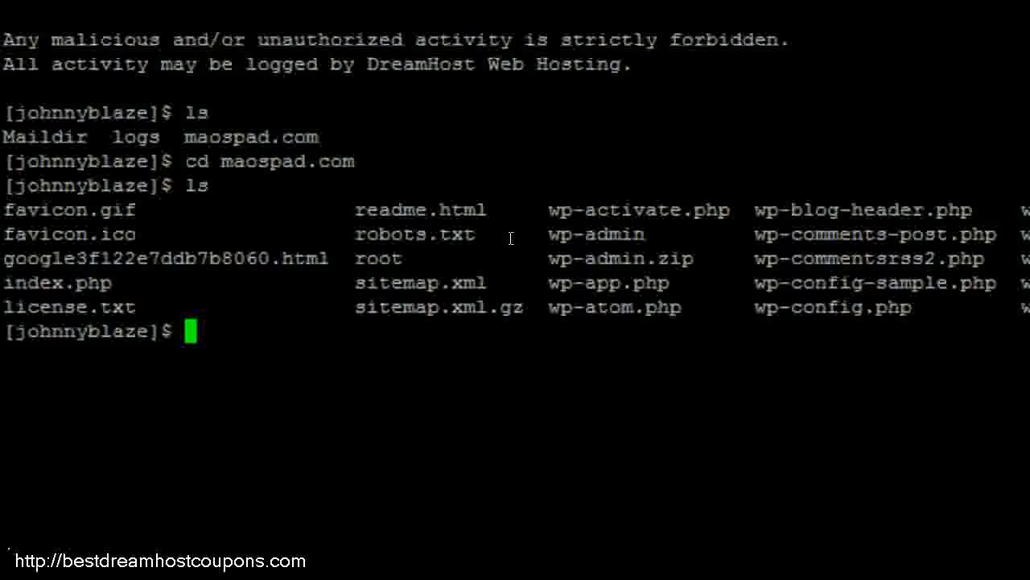
click(518, 245)
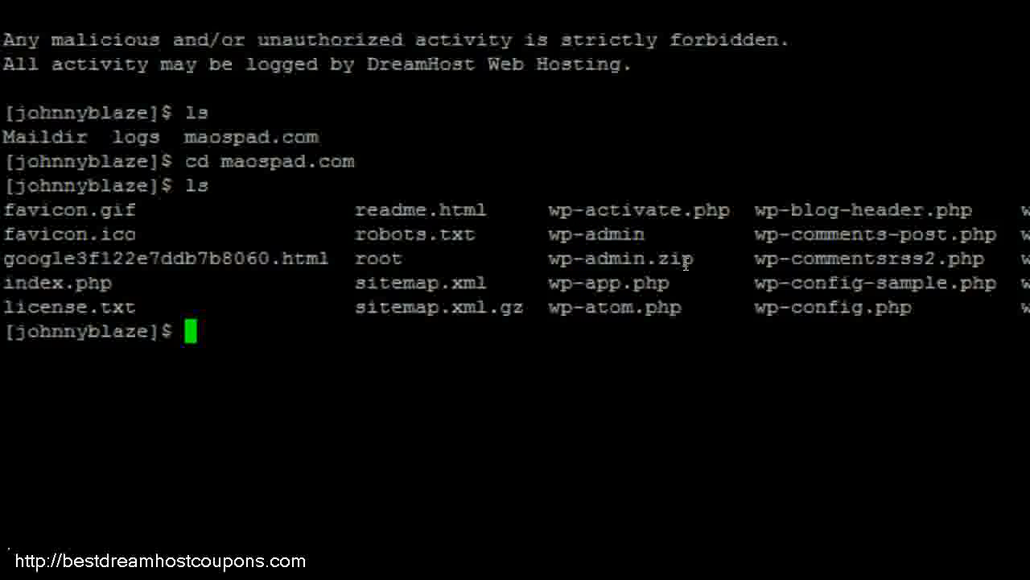
Step: Unzip wp-admin.zip over the site files, answering A to replace all, then exit the shell
text(unzi)
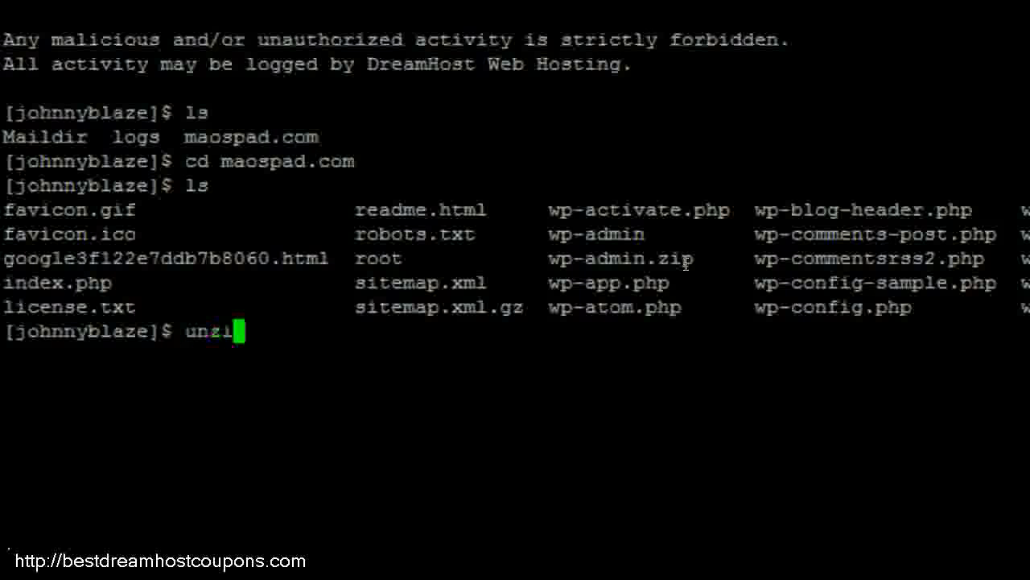
text(p)
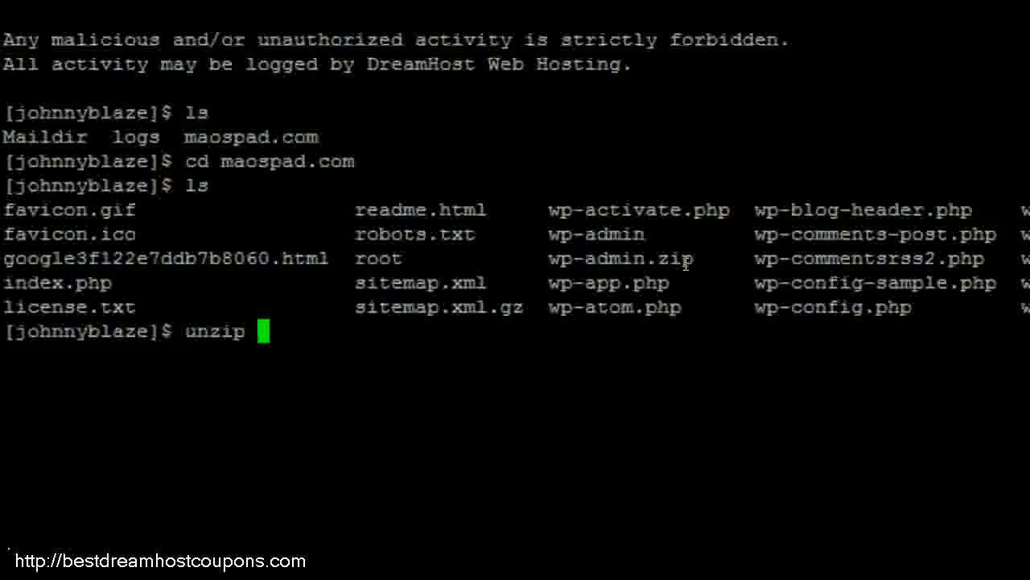
text(wp-admin)
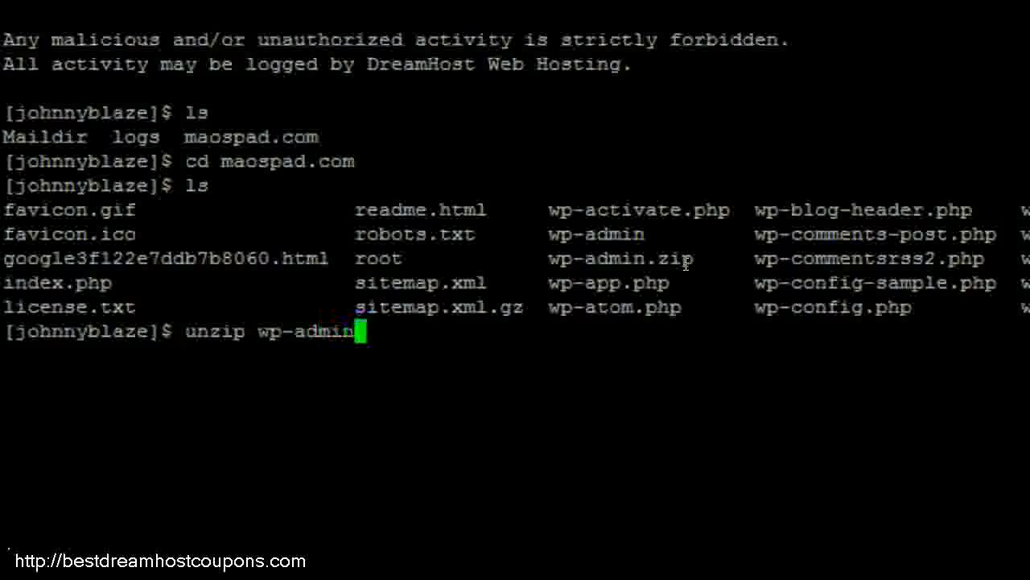
text(.zi)
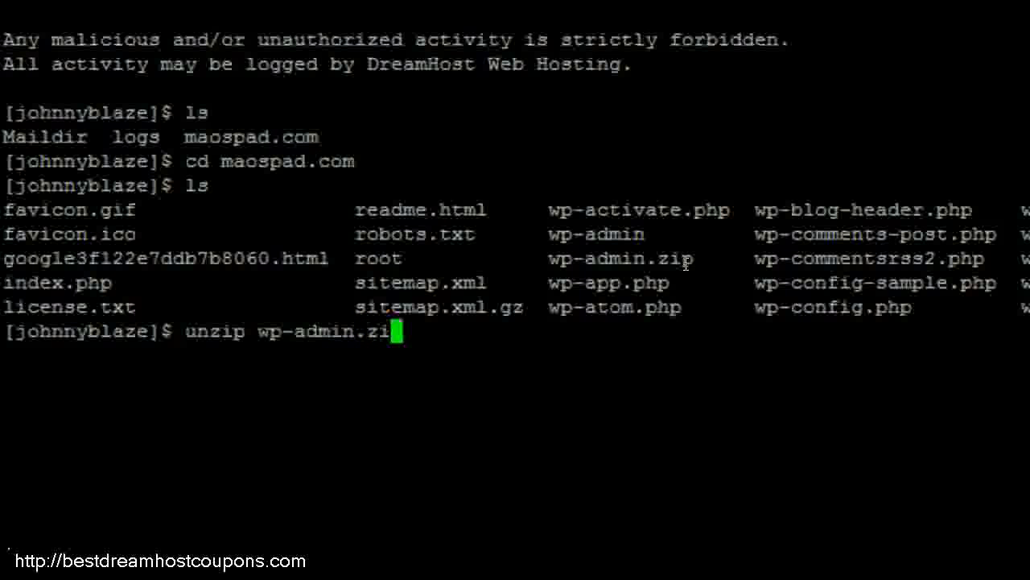
text(p)
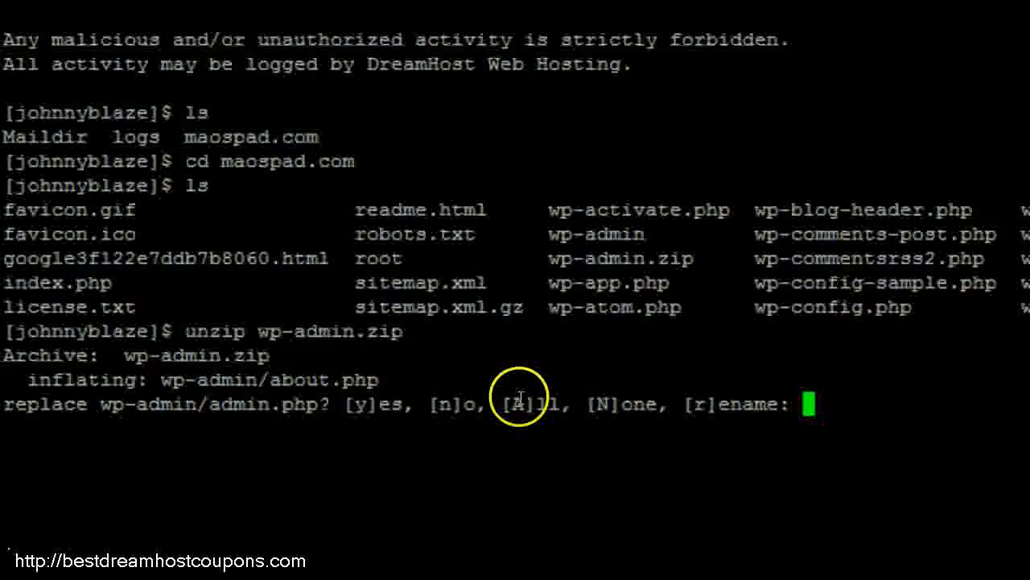
mouse_move(260, 296)
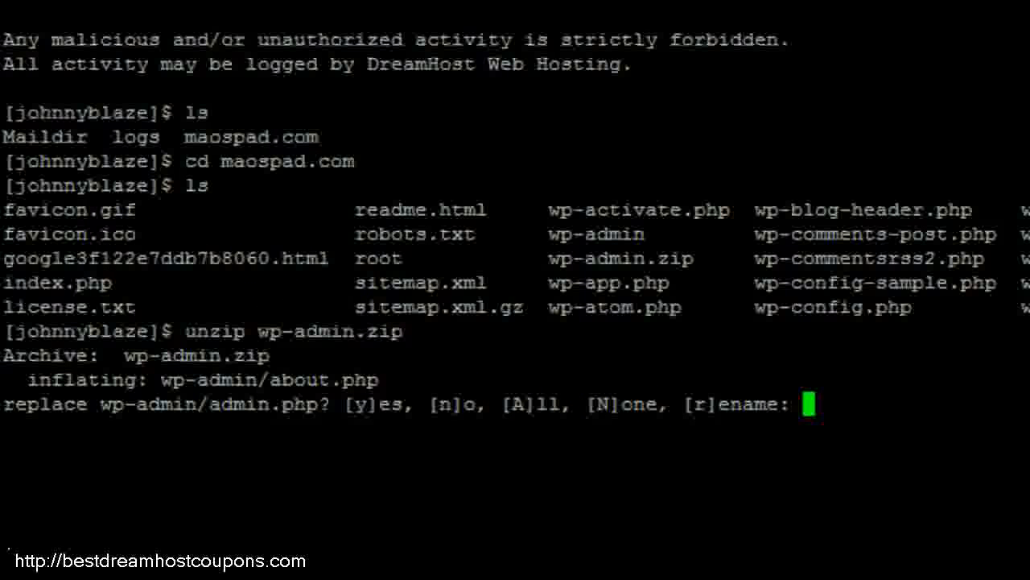
mouse_move(963, 346)
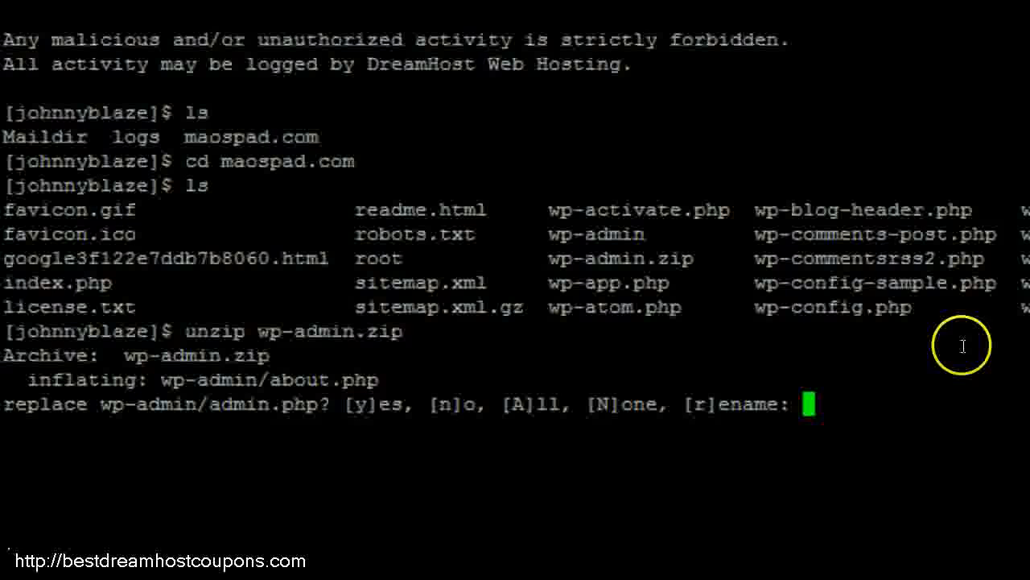
mouse_move(895, 405)
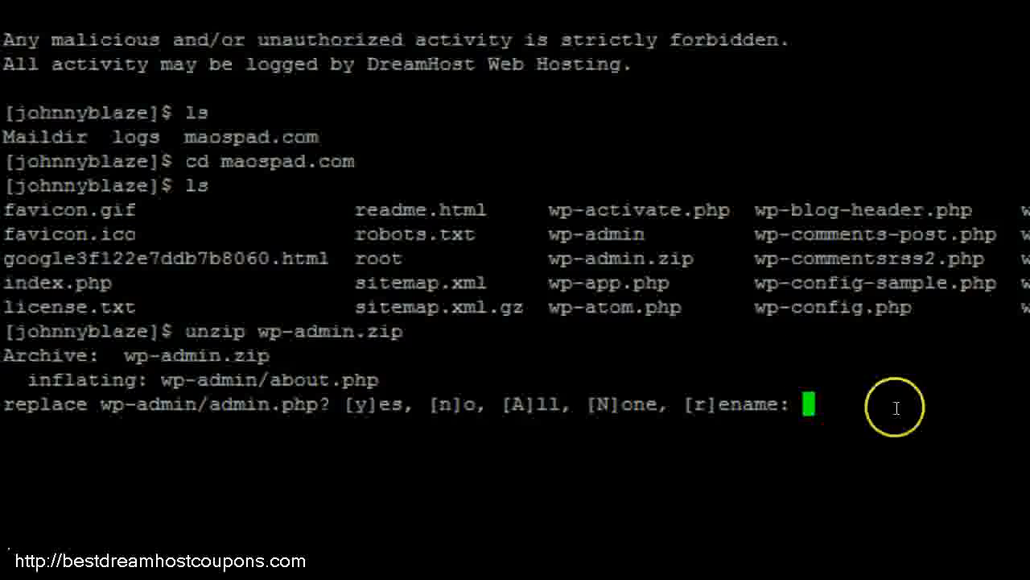
text(A)
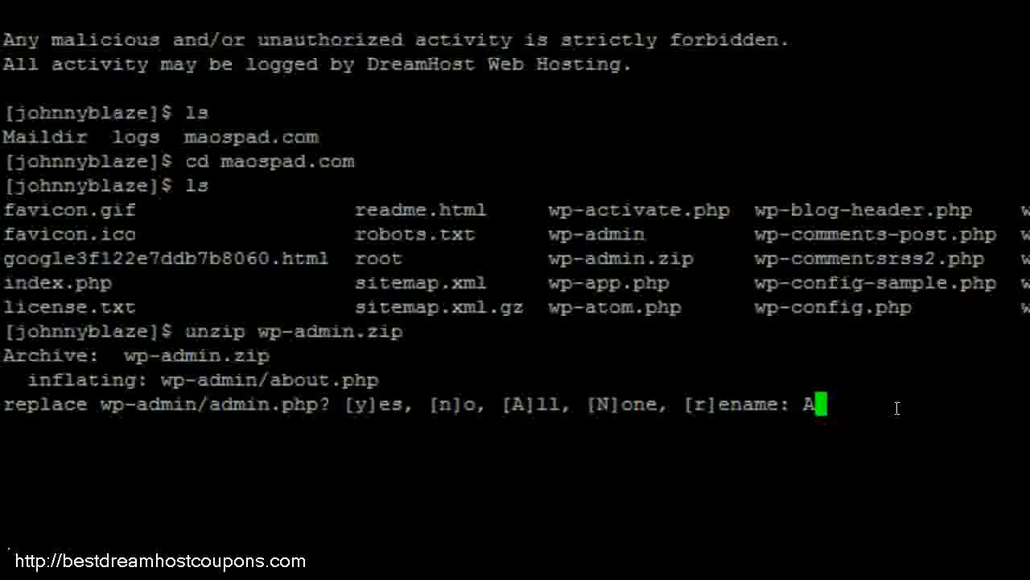
text(A)
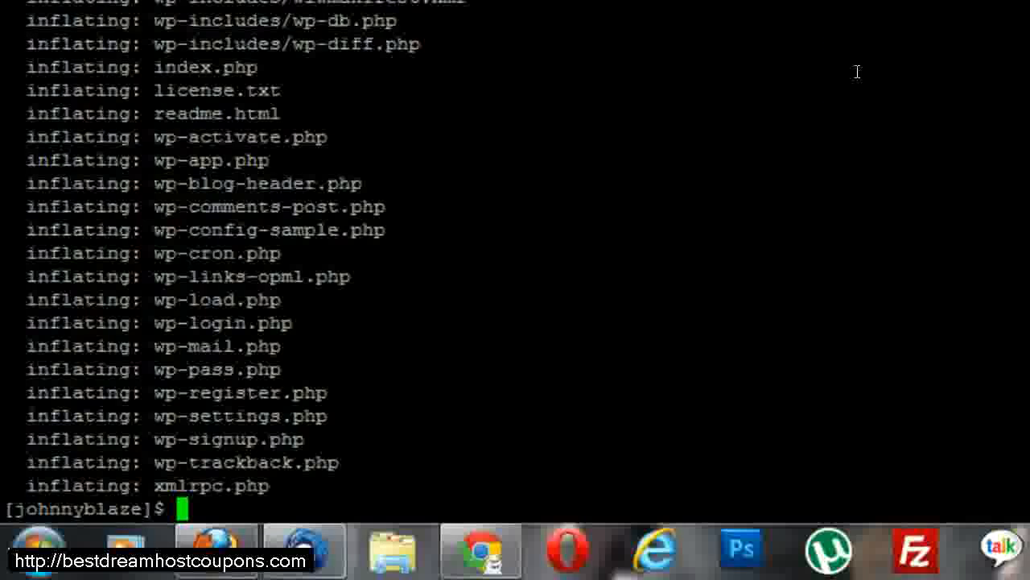
text(exit)
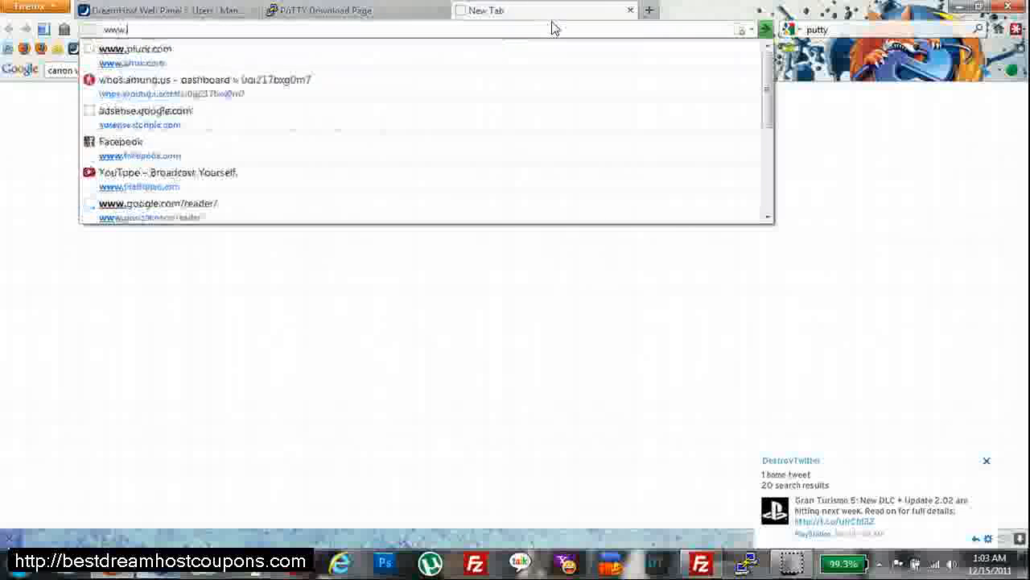
text(maospad.com)
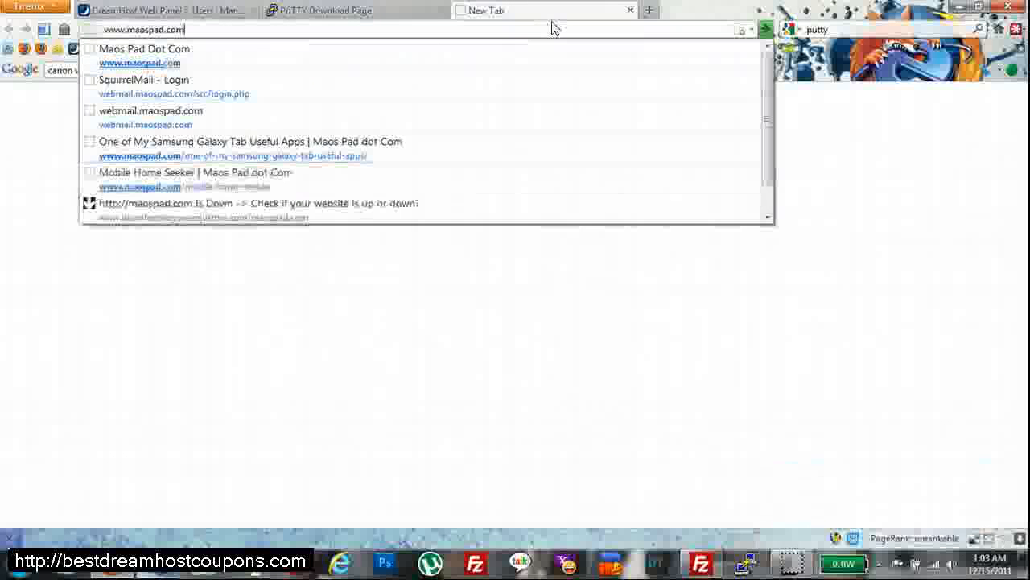
text(/maoi)
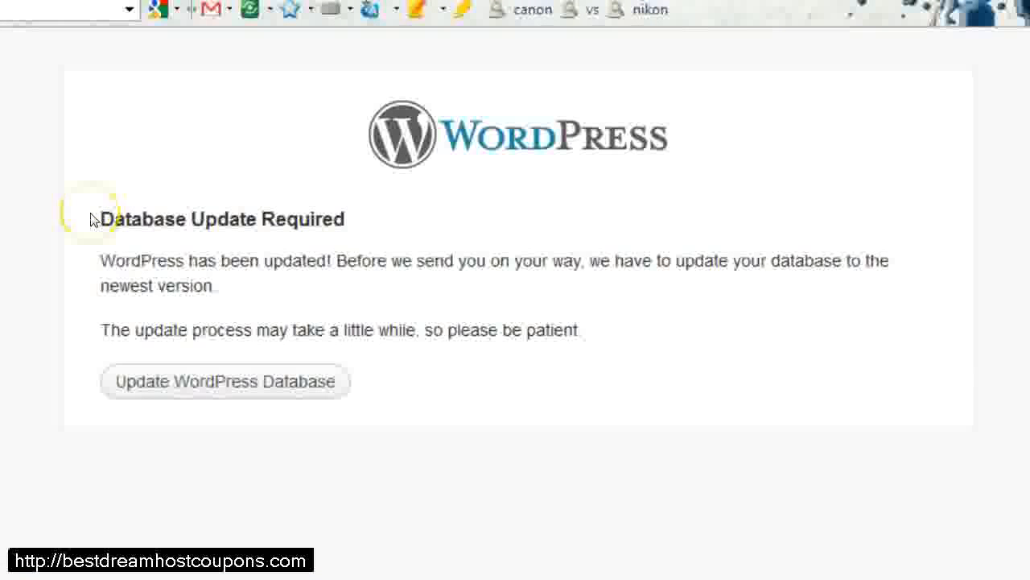
mouse_move(95, 269)
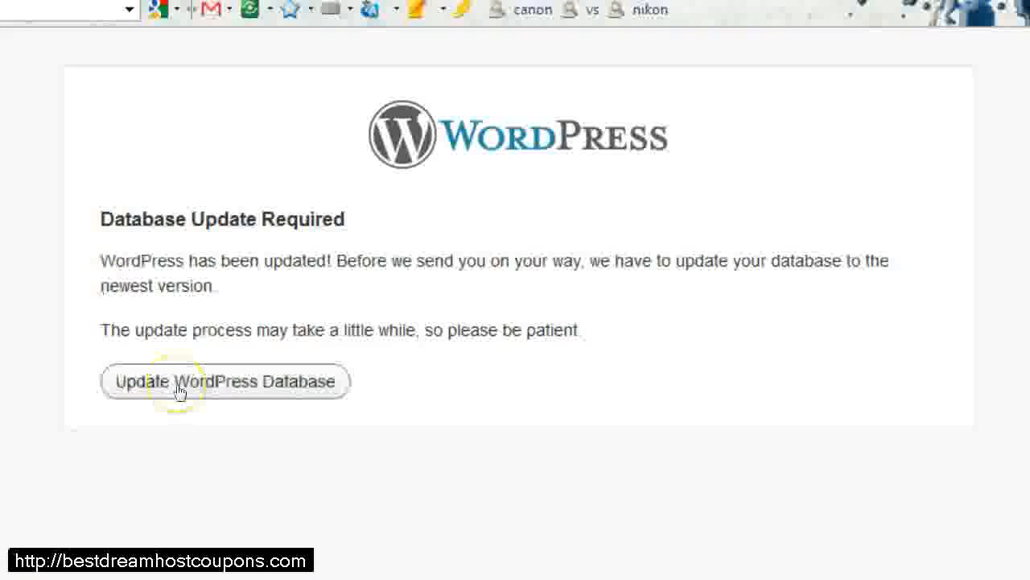
Step: Run Update WordPress Database and continue past the Update Complete page to the login screen
click(226, 380)
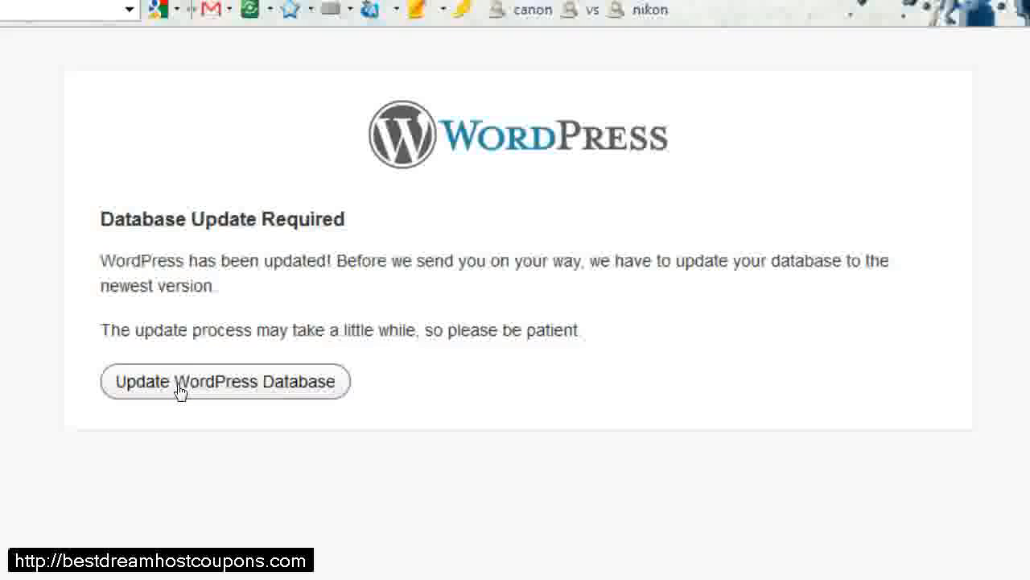
click(225, 380)
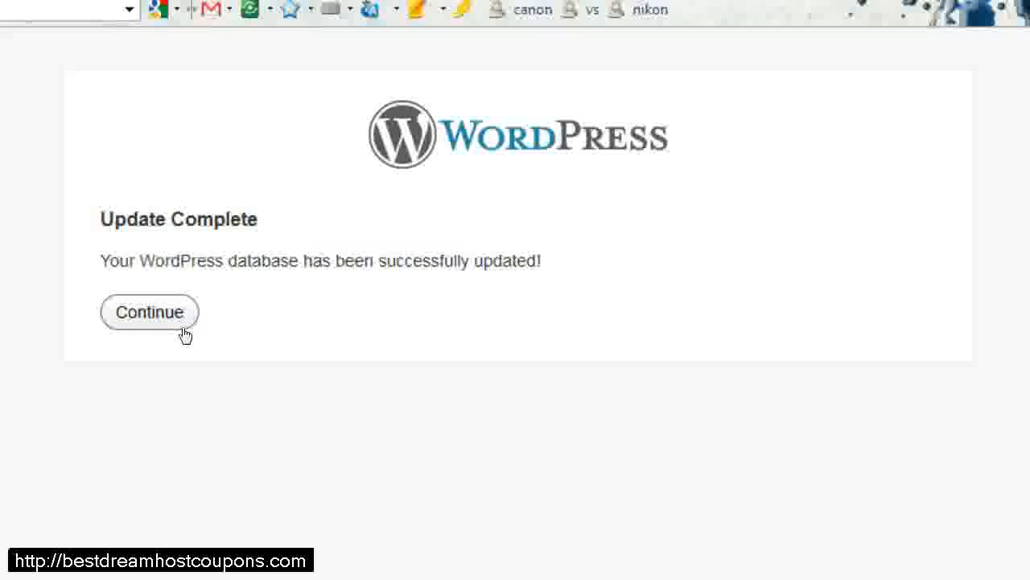
click(148, 313)
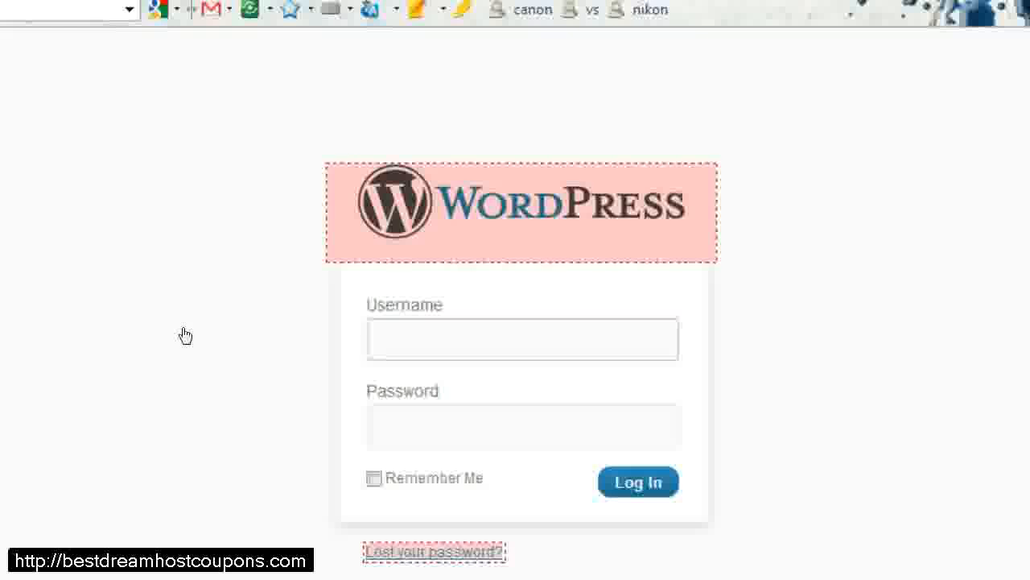
click(522, 338)
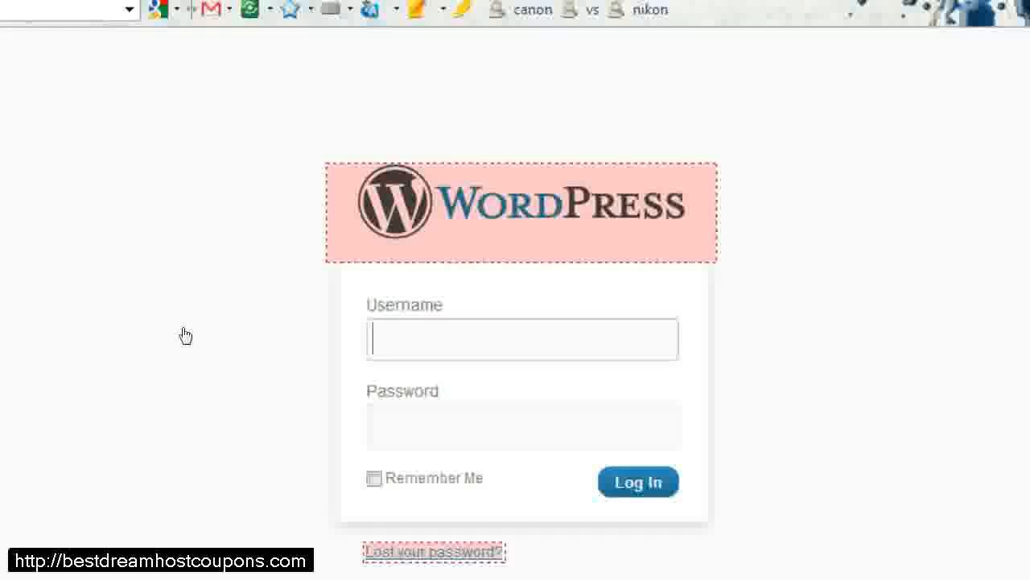
click(725, 554)
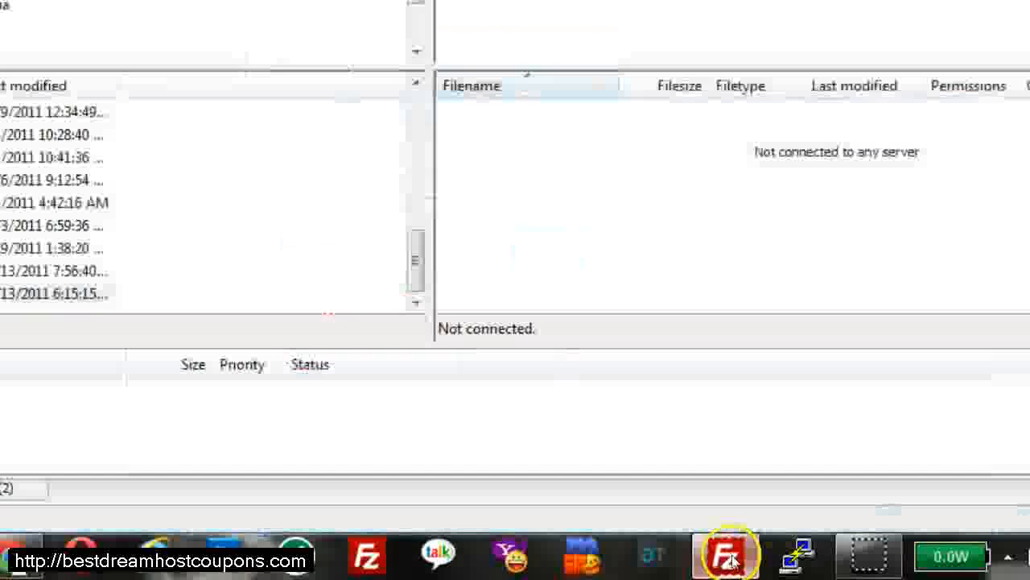
click(726, 556)
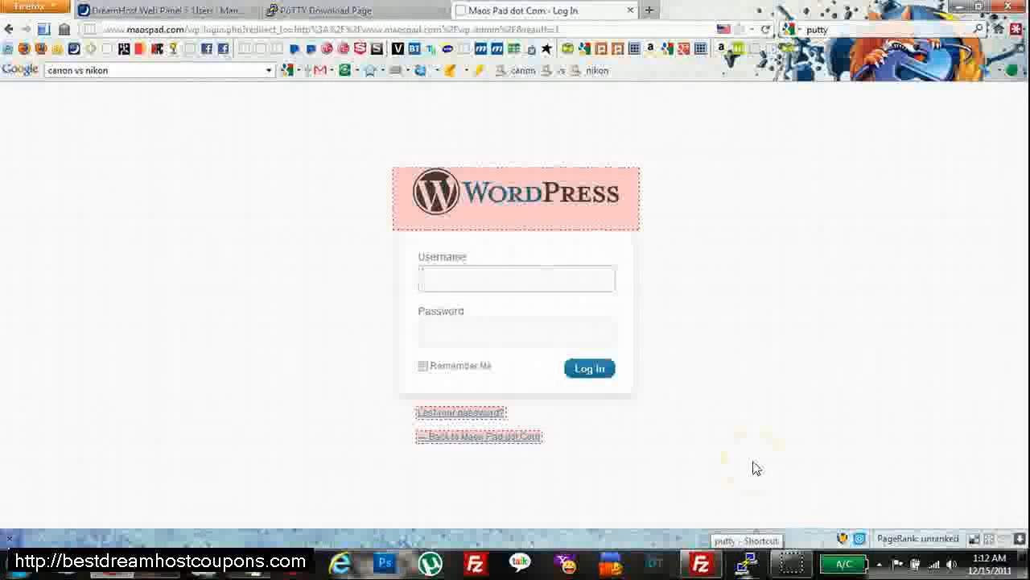
click(517, 279)
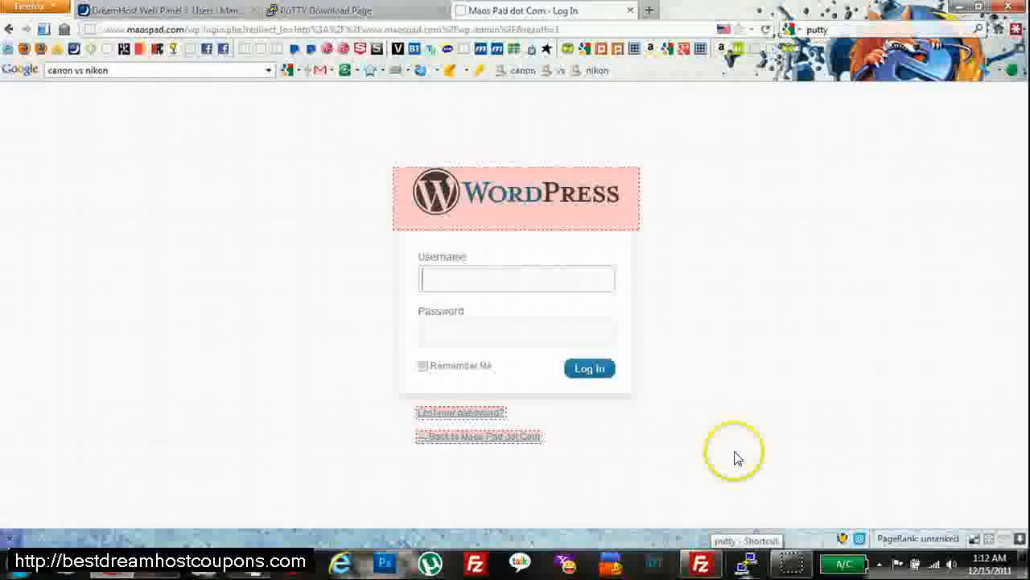
mouse_move(145, 413)
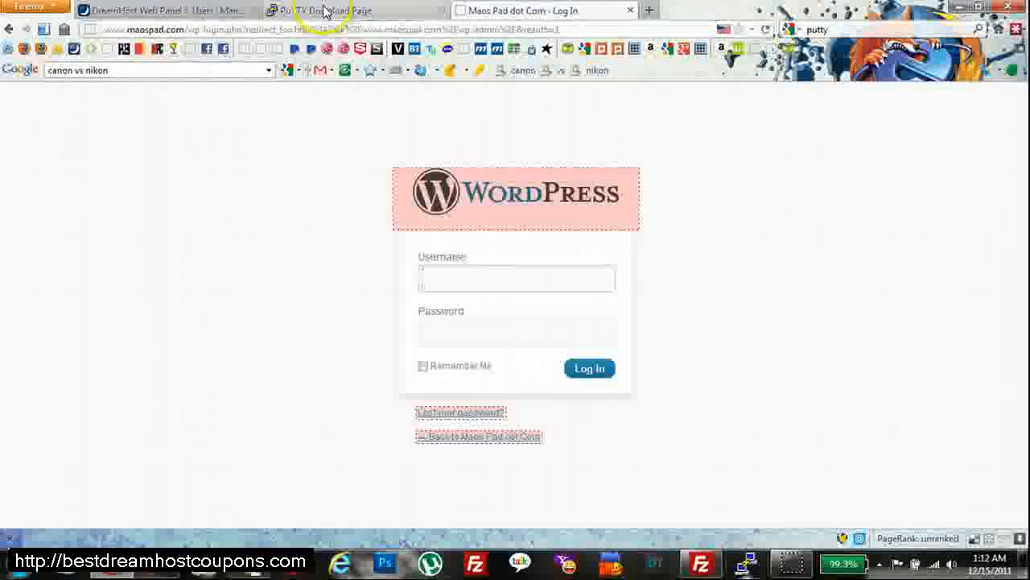
mouse_move(360, 18)
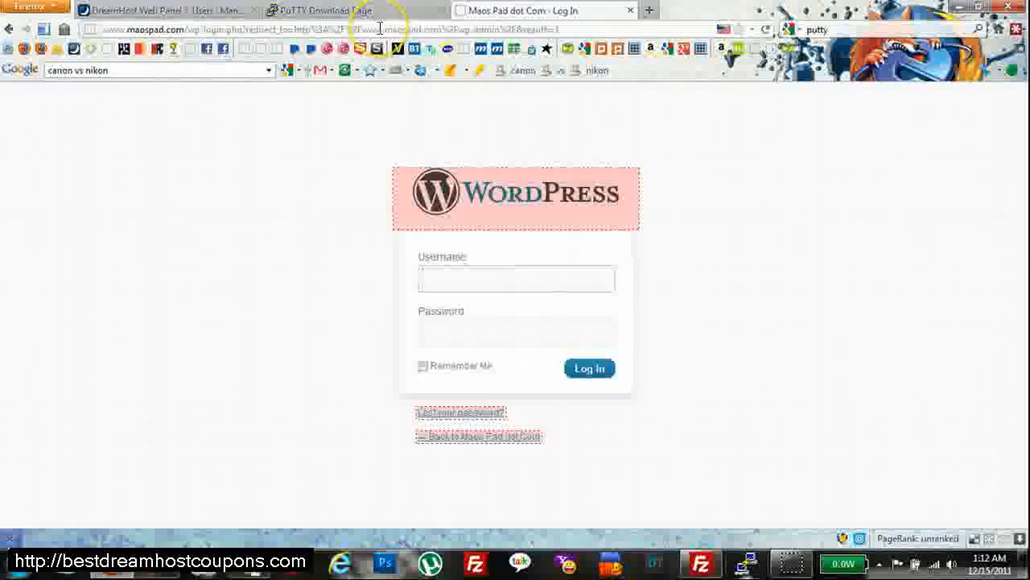
click(515, 279)
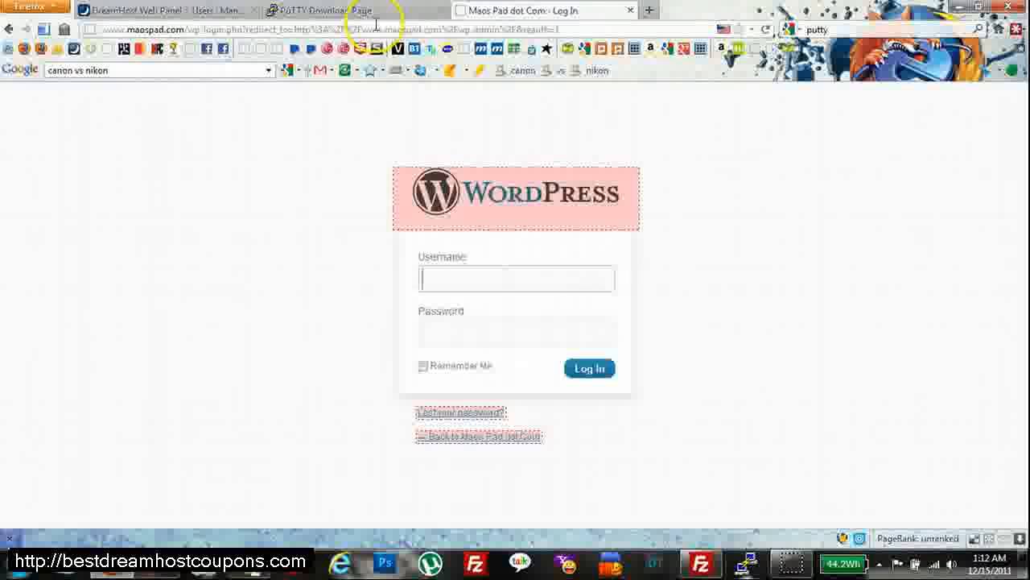